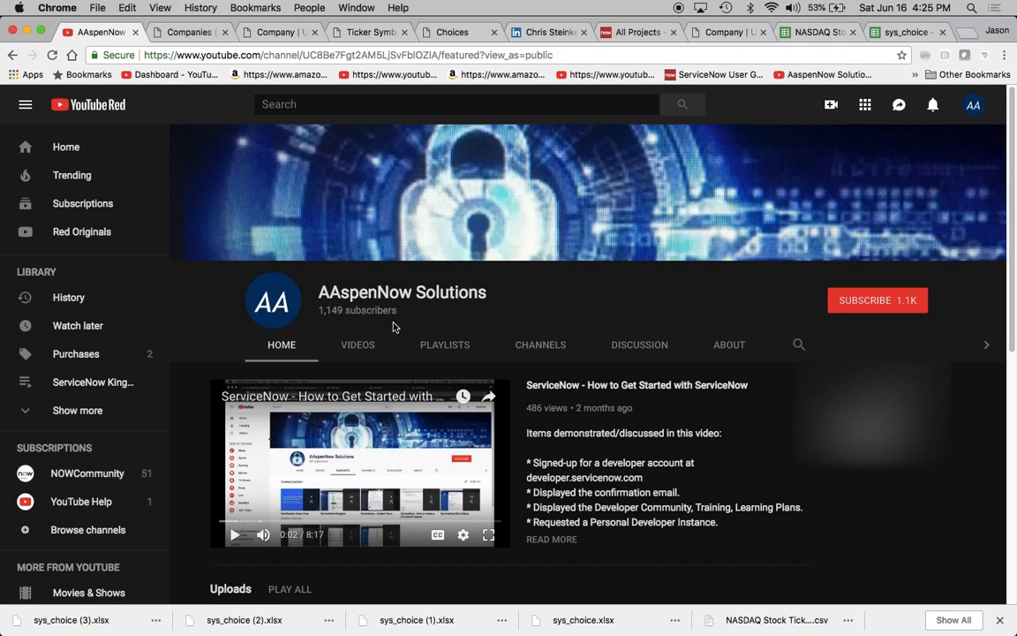
mouse_move(847, 332)
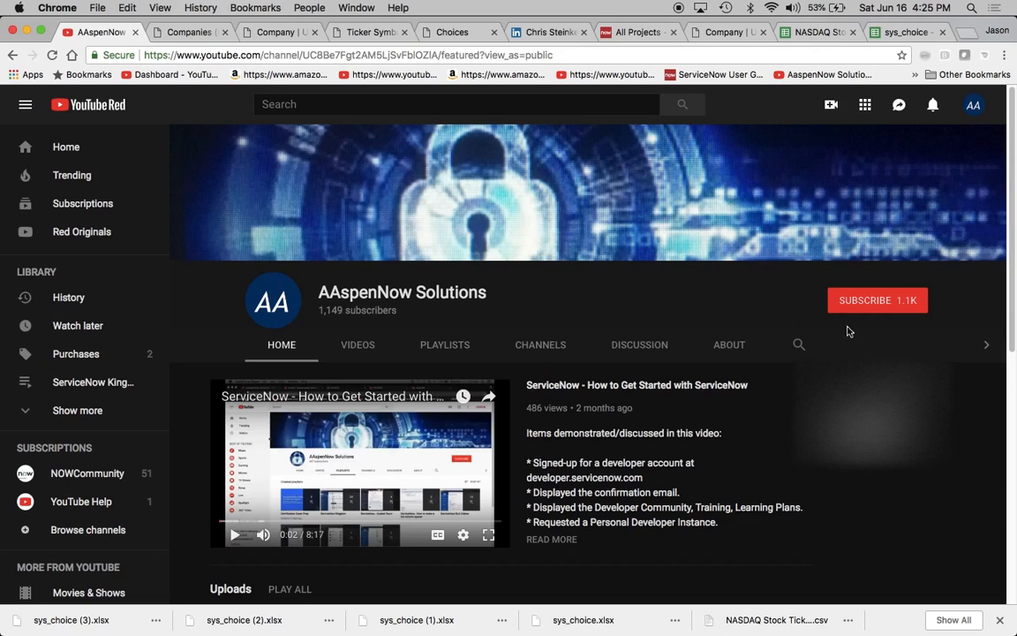
mouse_move(940, 321)
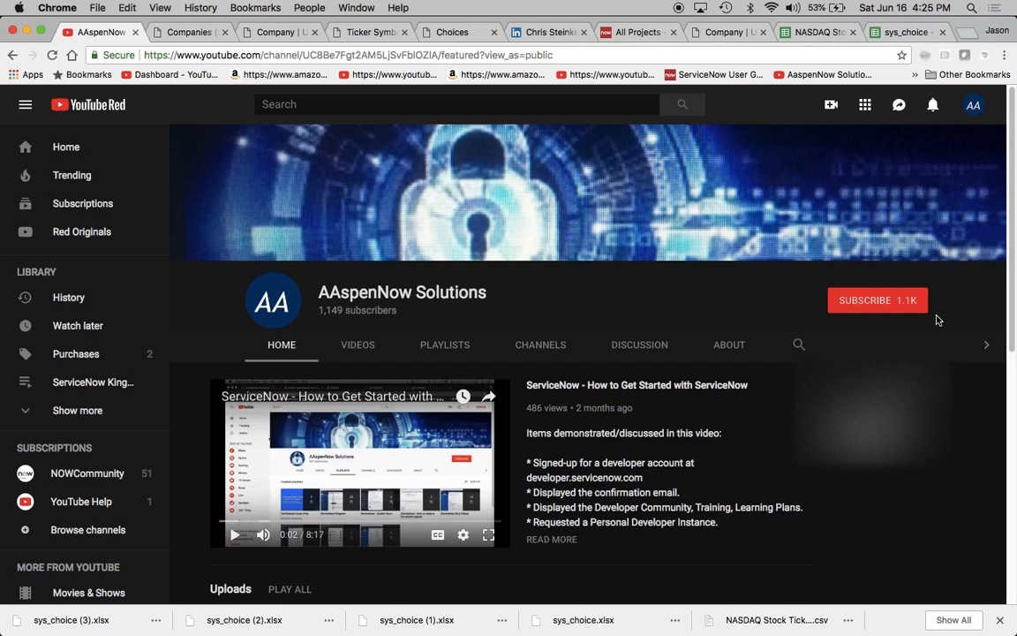
mouse_move(565, 272)
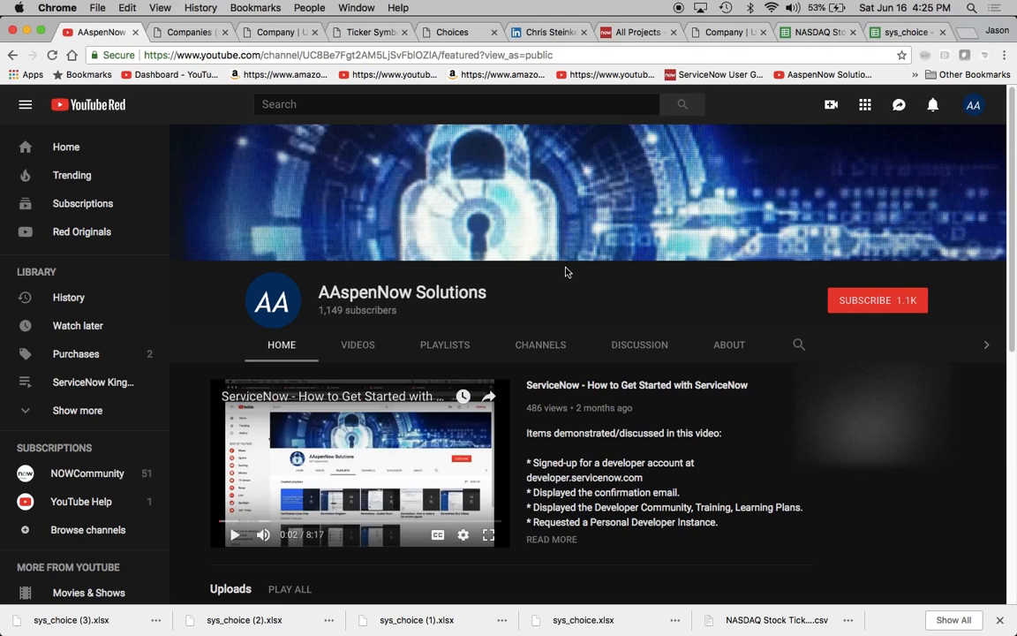
Browse the YouTube channel's playlists, then return to its home page.
scroll(down, 3)
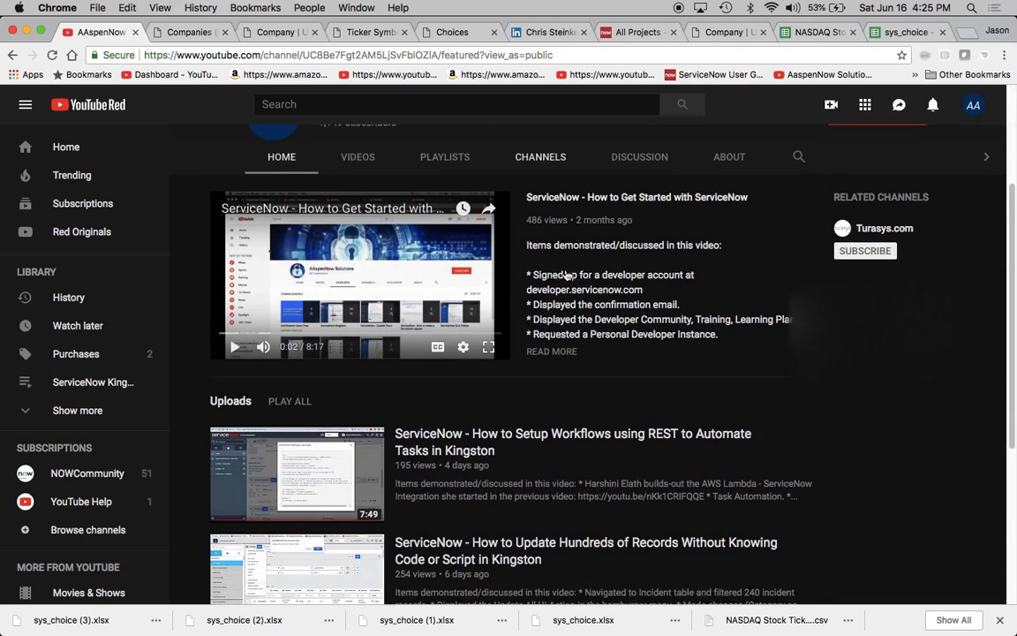
scroll(down, 3)
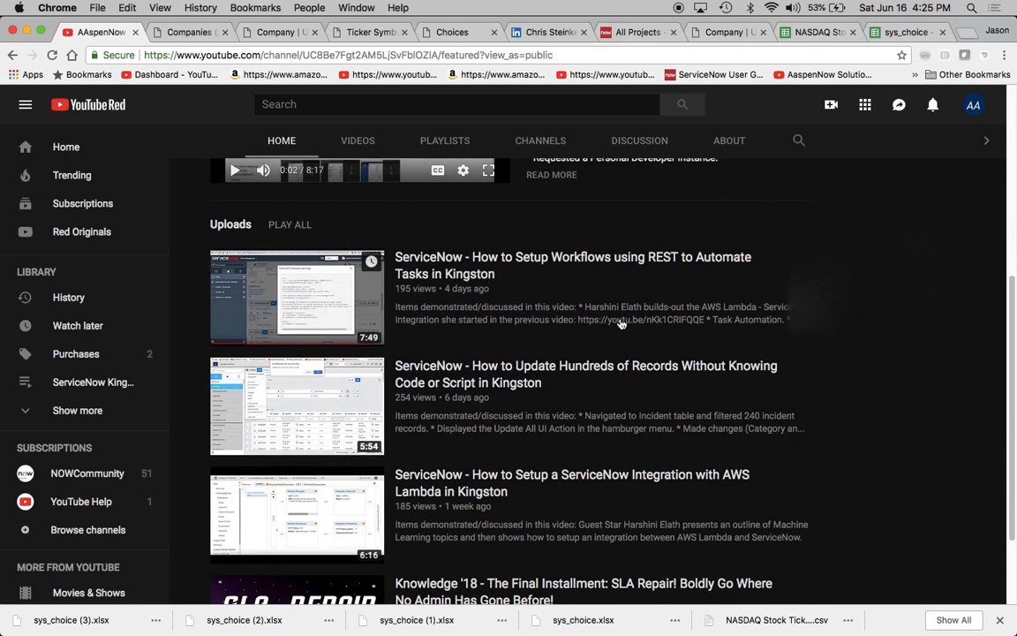
mouse_move(656, 316)
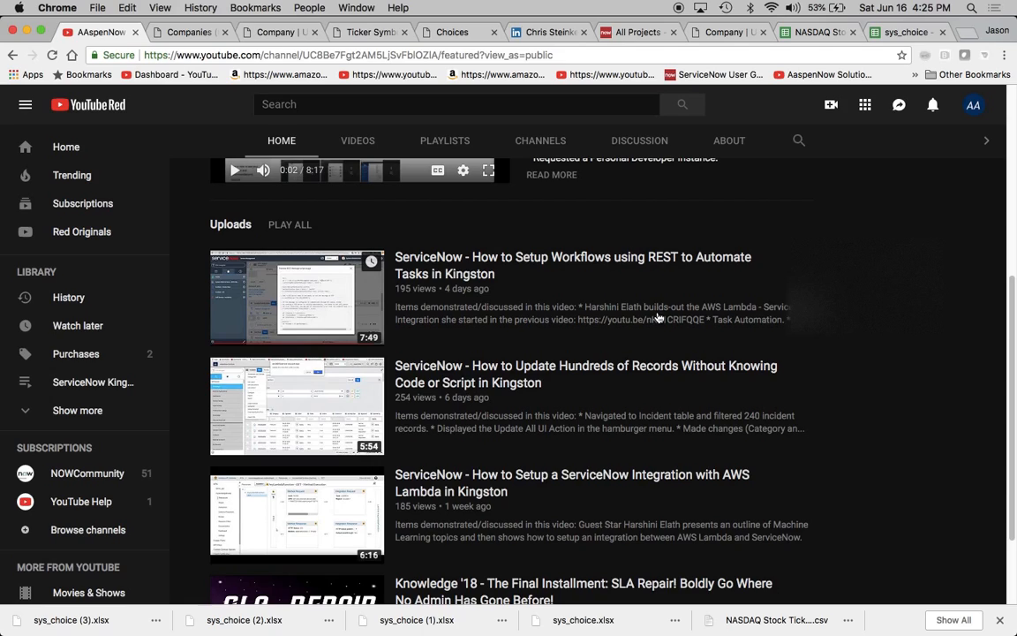
mouse_move(666, 492)
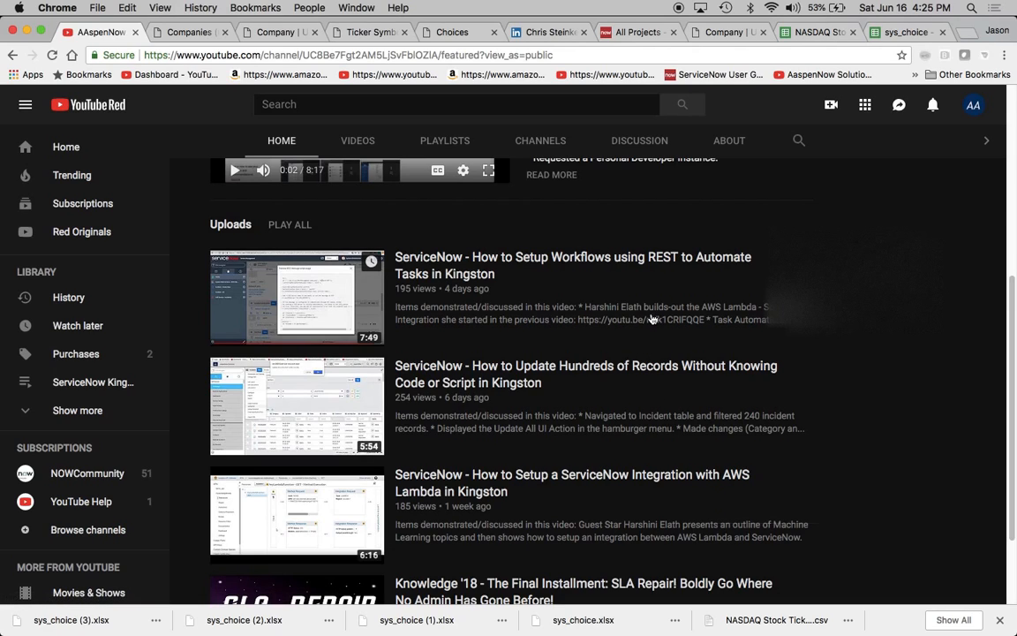
scroll(down, 3)
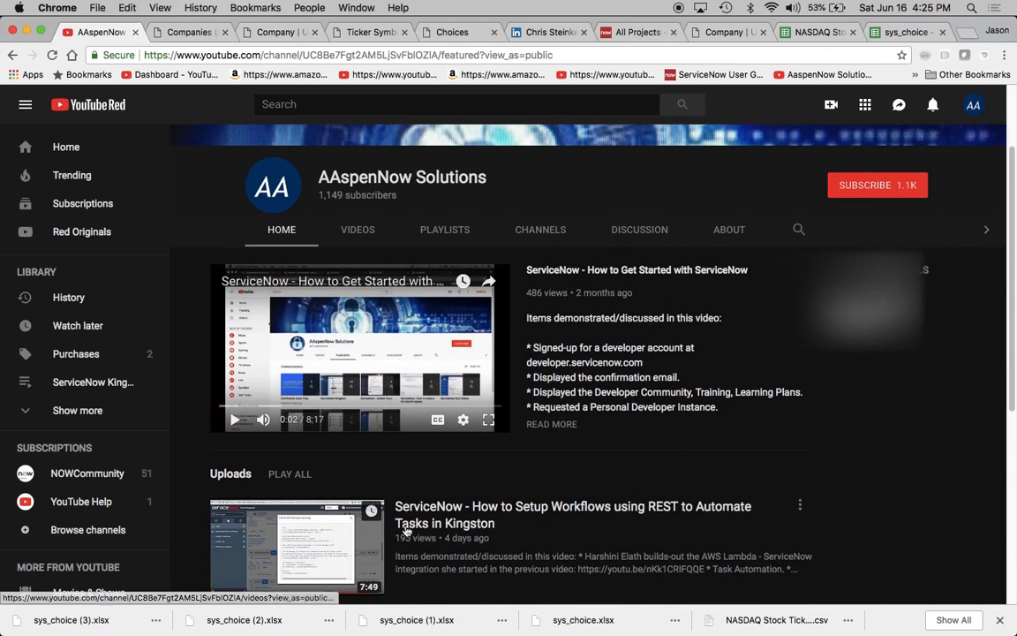
scroll(down, 3)
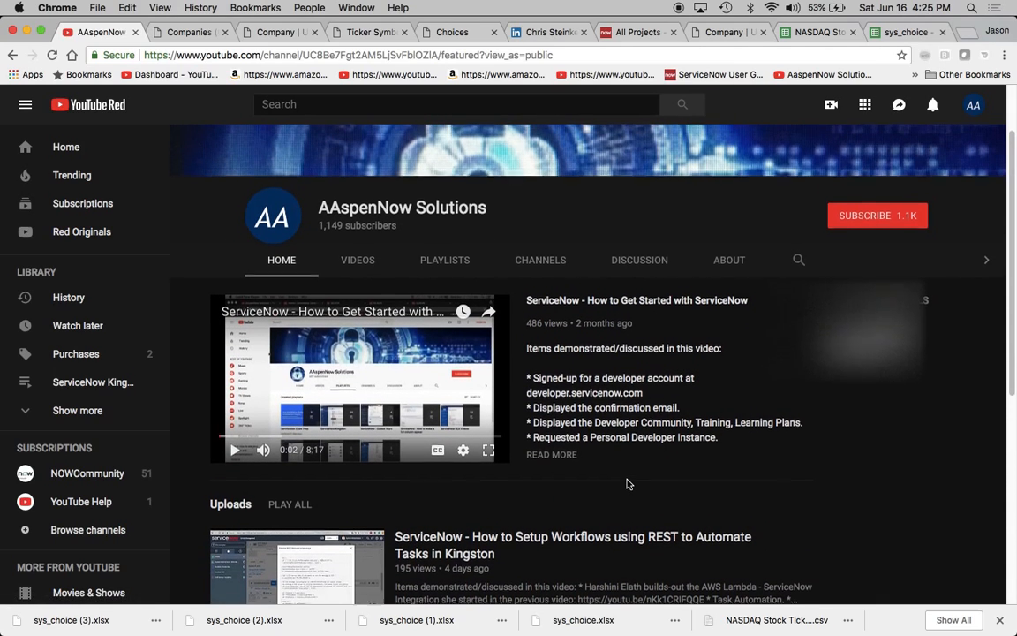
click(445, 260)
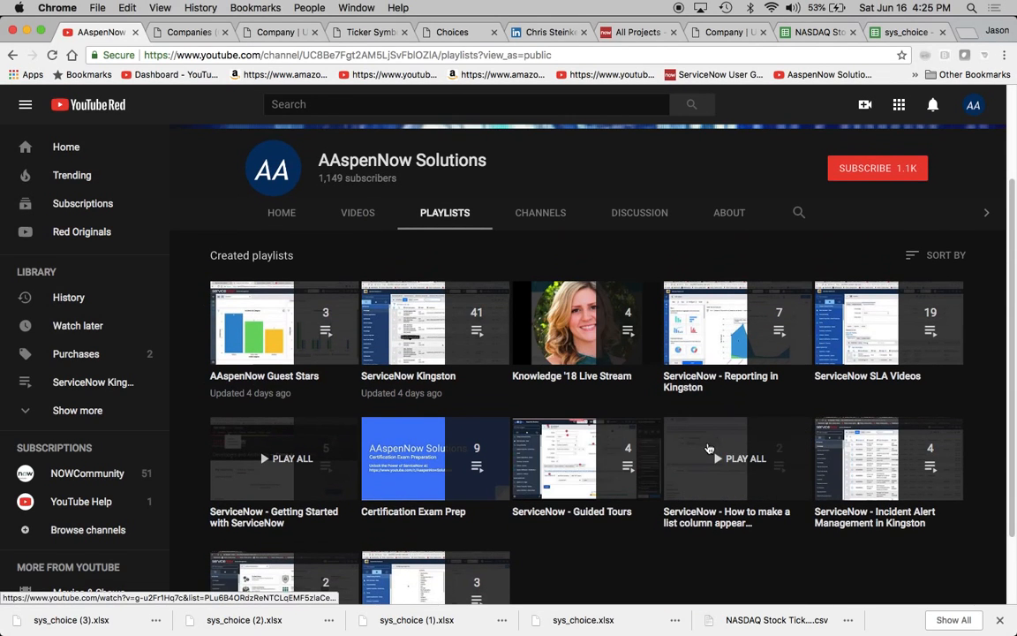
scroll(down, 3)
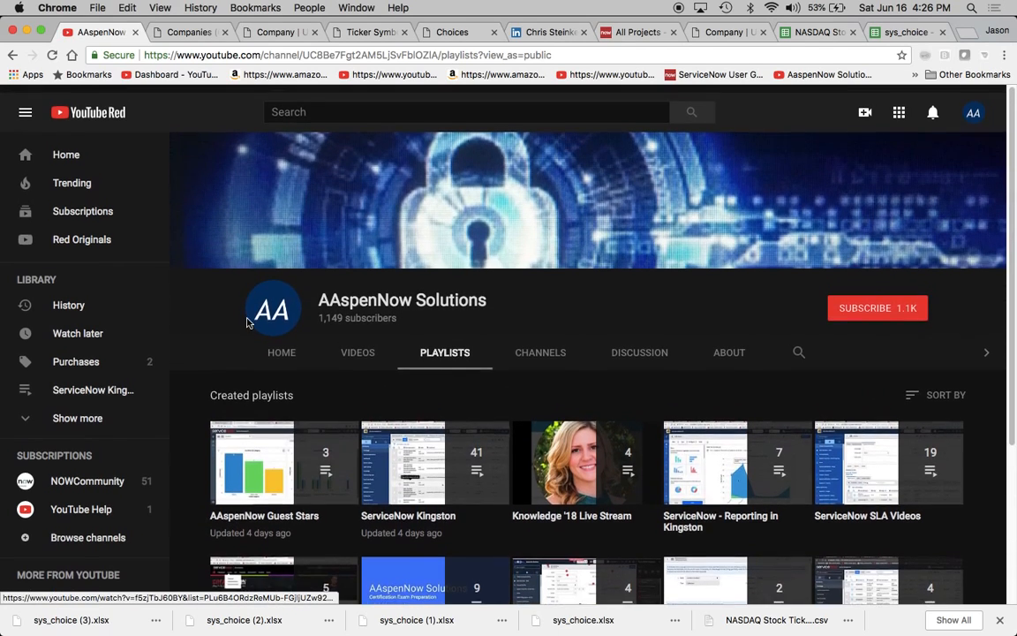
scroll(down, 3)
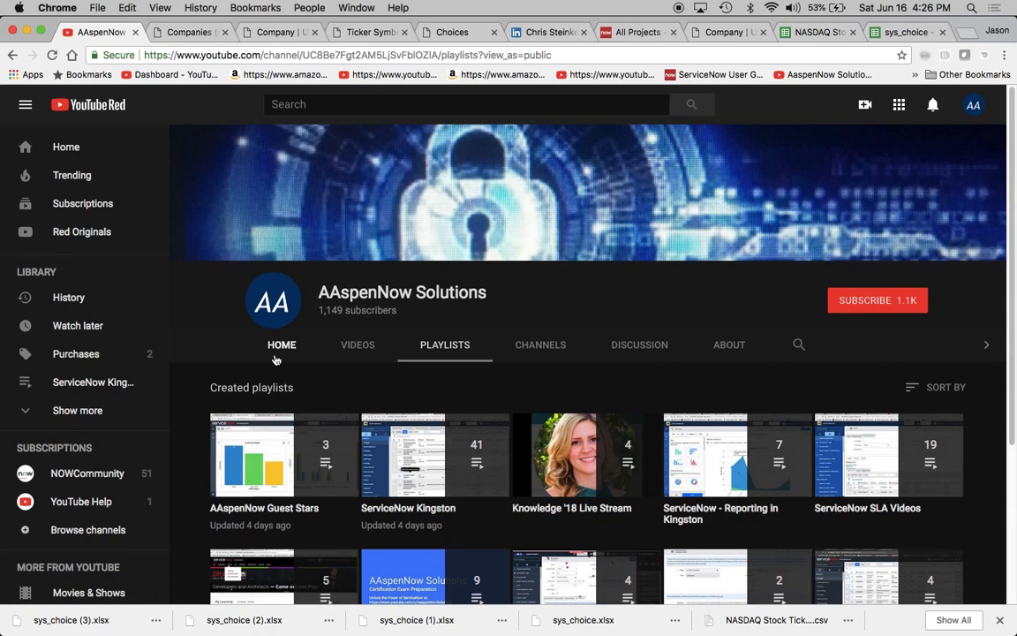
click(283, 345)
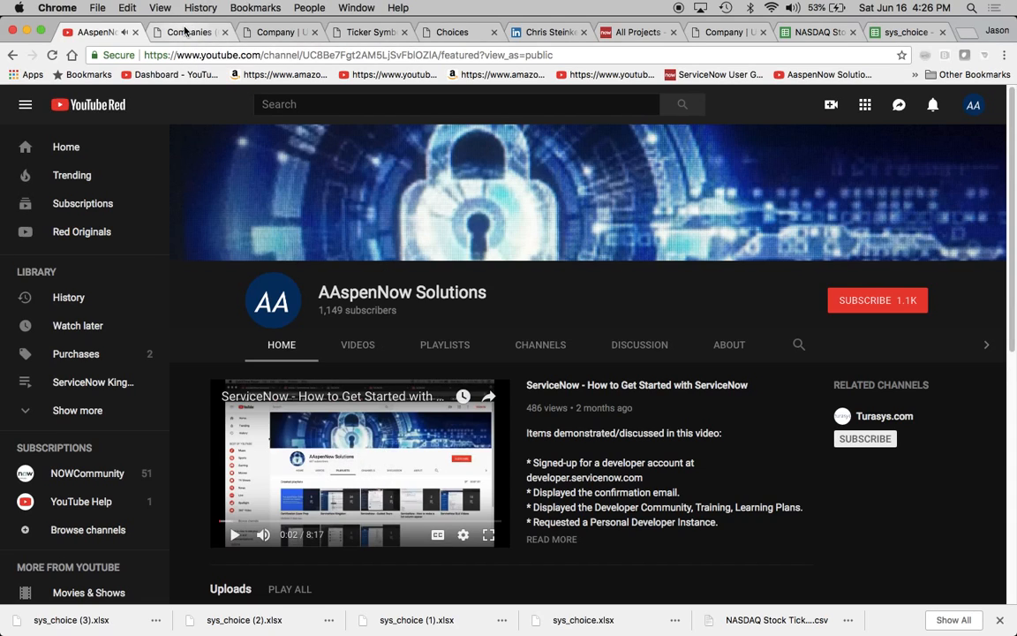
Switch to the ServiceNow Companies list.
click(189, 32)
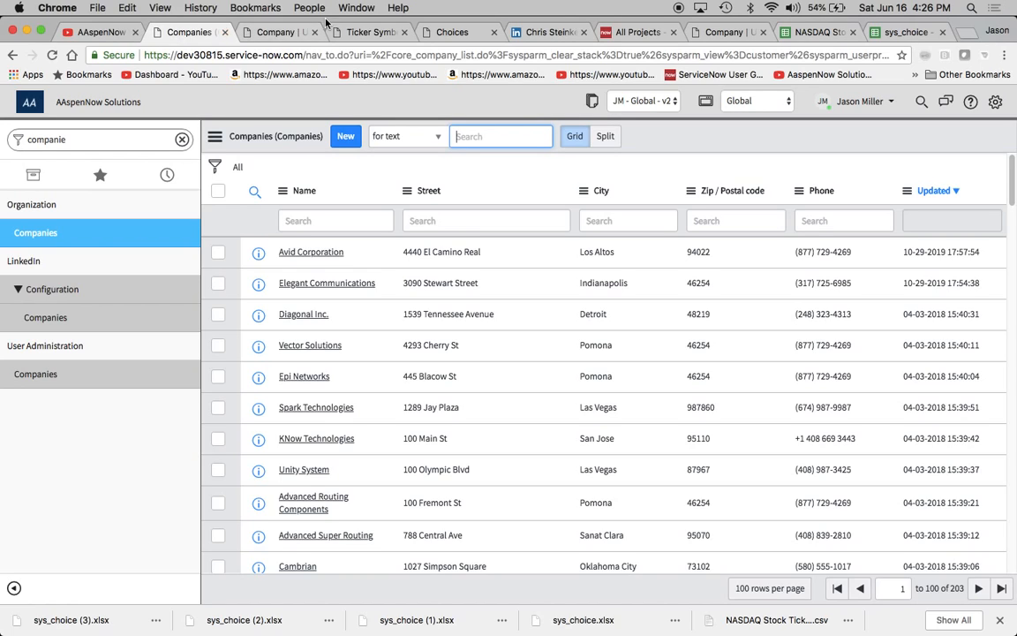
On the new Company form, check the Ticker Symbol choices and bring up its configuration options.
click(346, 136)
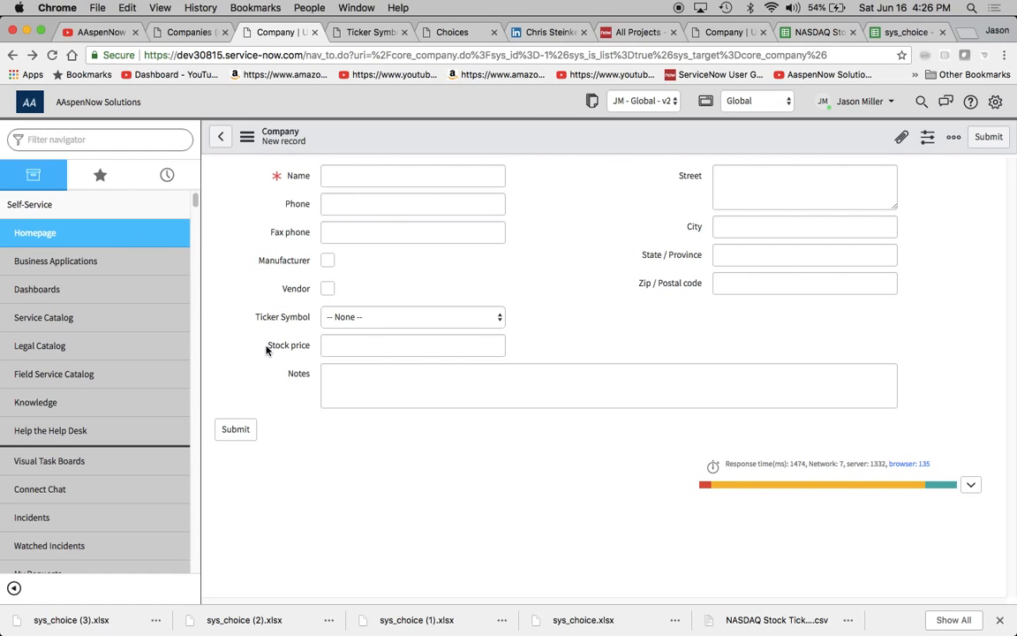
mouse_move(283, 322)
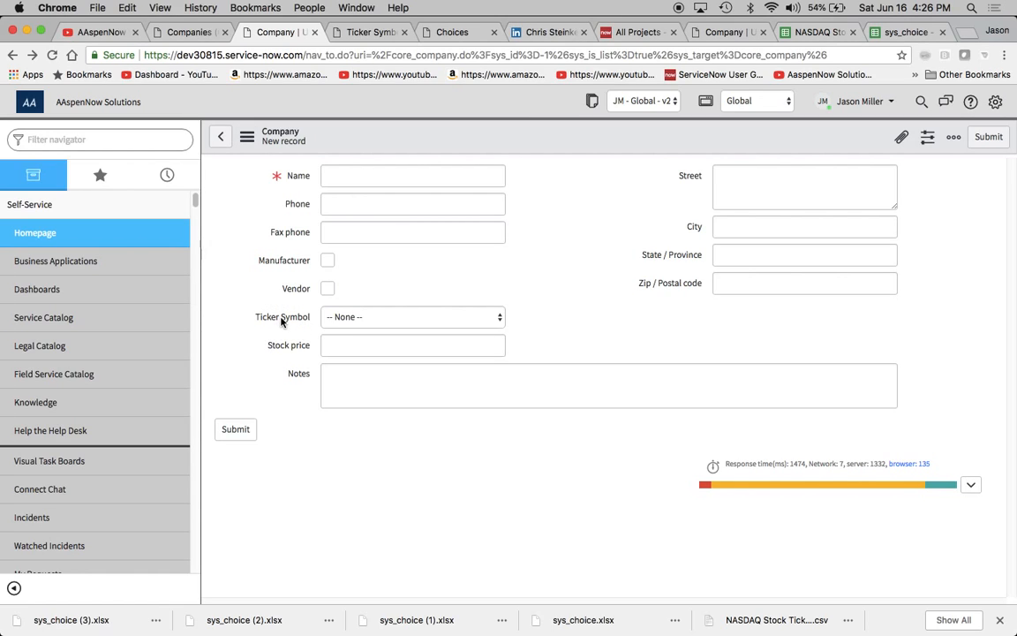
mouse_move(332, 321)
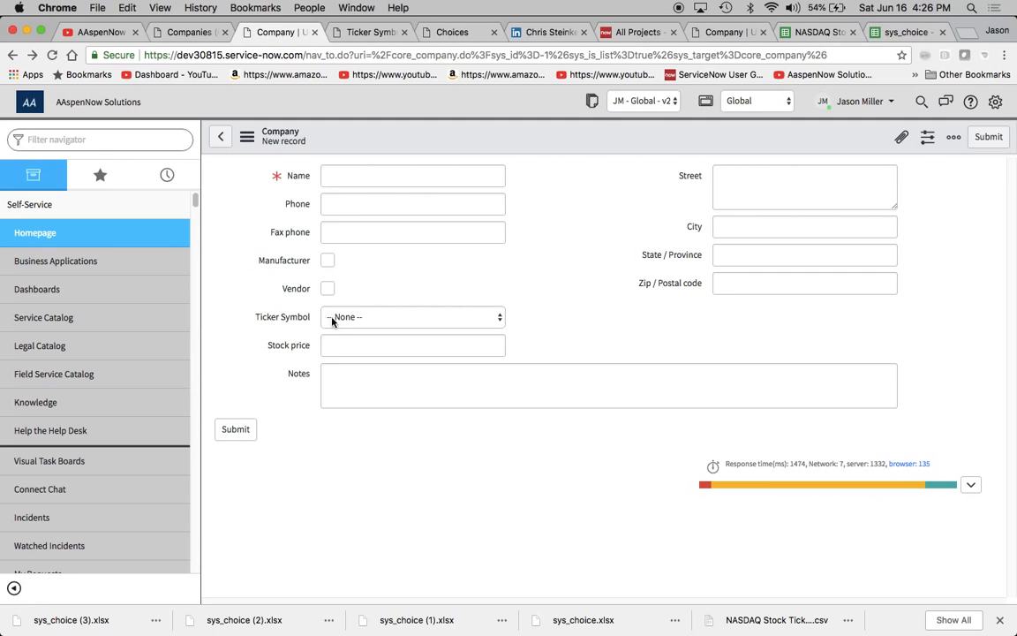
mouse_move(307, 327)
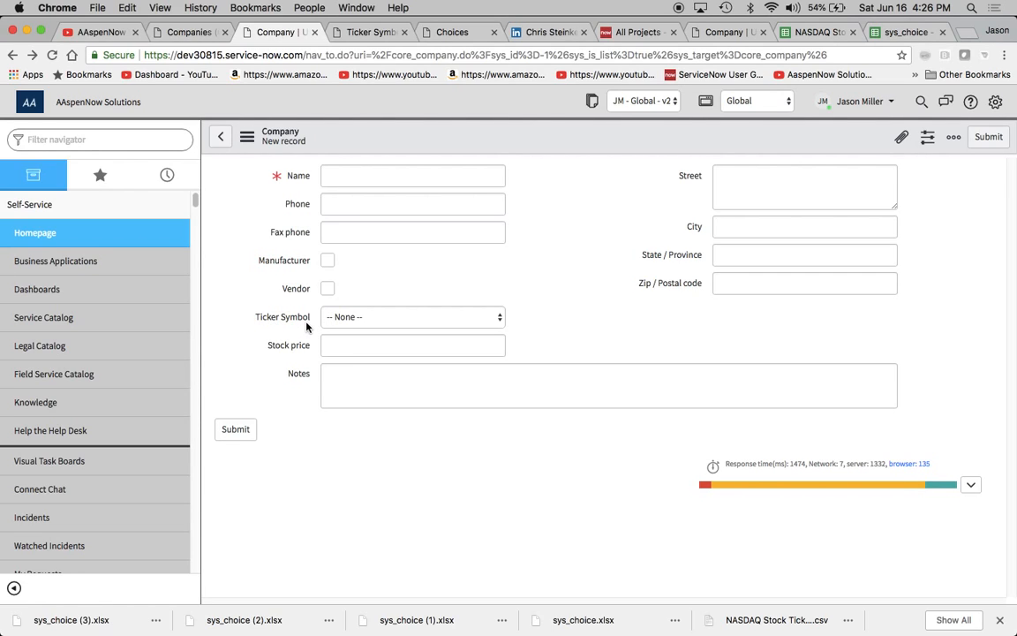
mouse_move(424, 336)
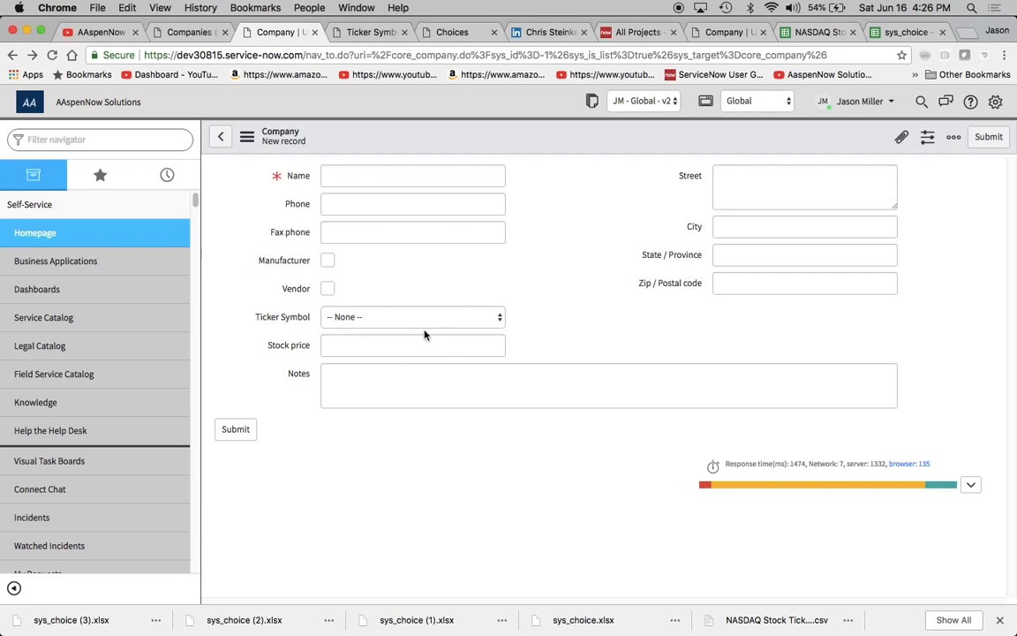
click(413, 316)
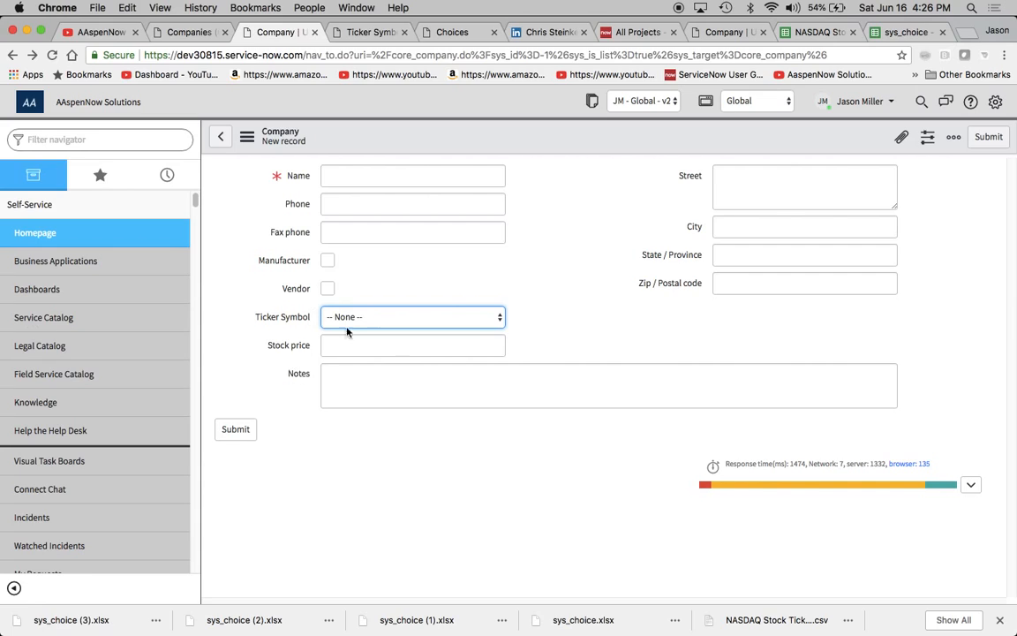
mouse_move(558, 296)
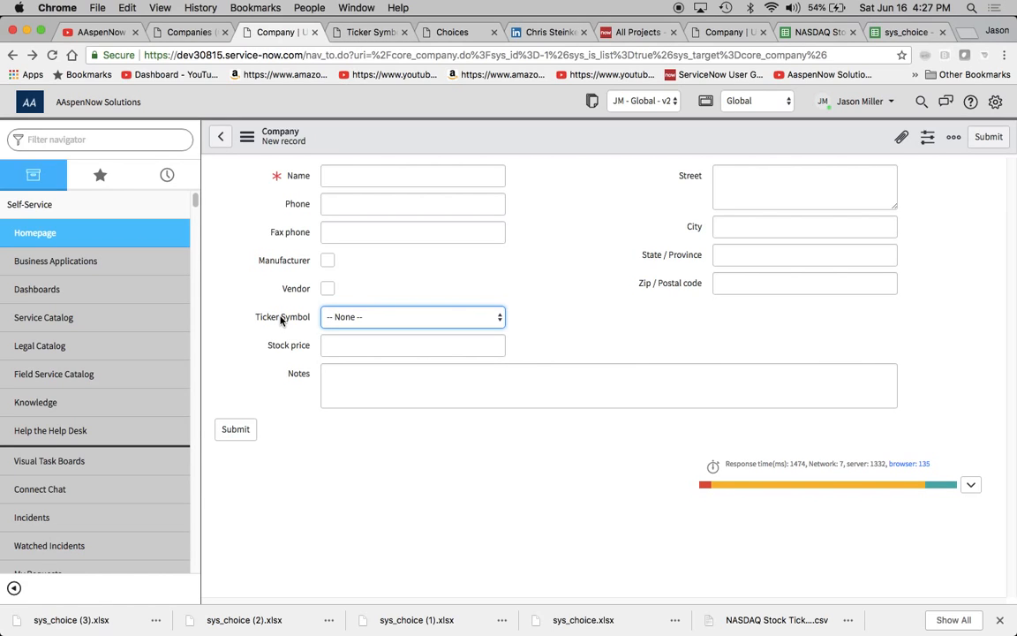
right_click(283, 316)
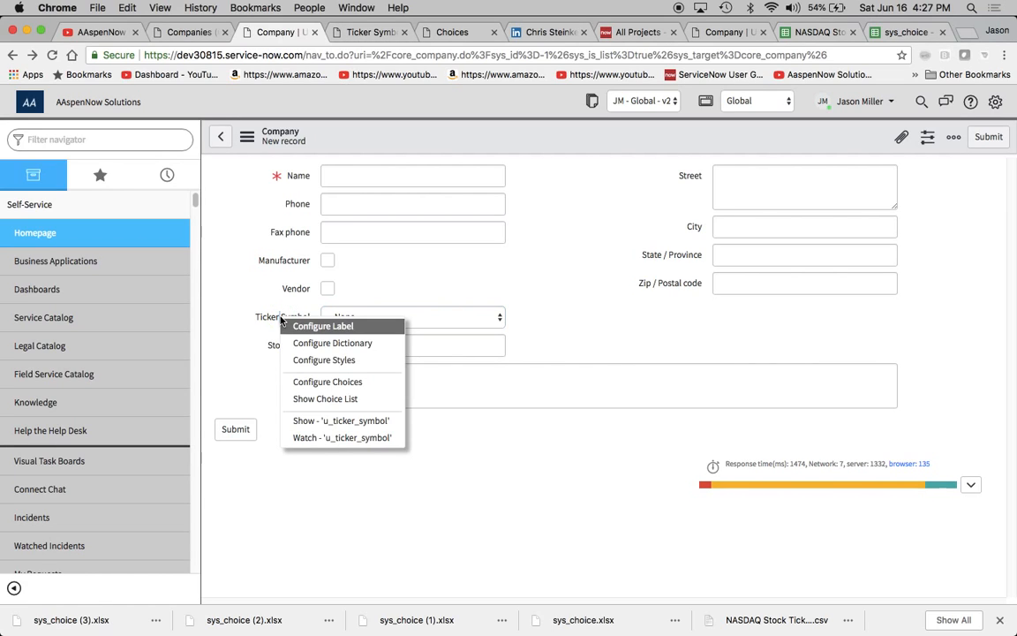
mouse_move(326, 381)
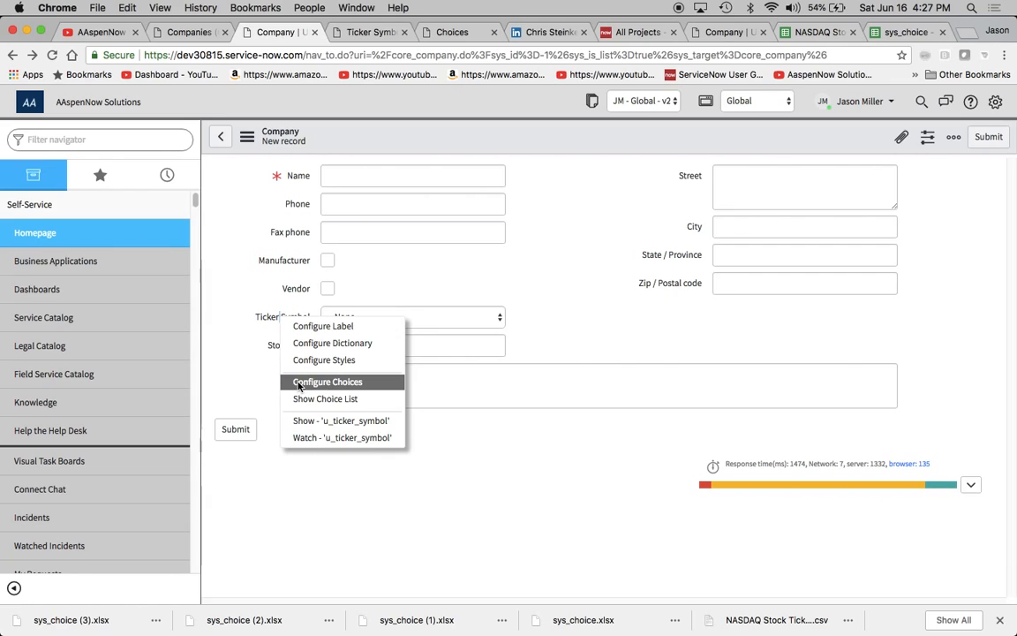
mouse_move(332, 343)
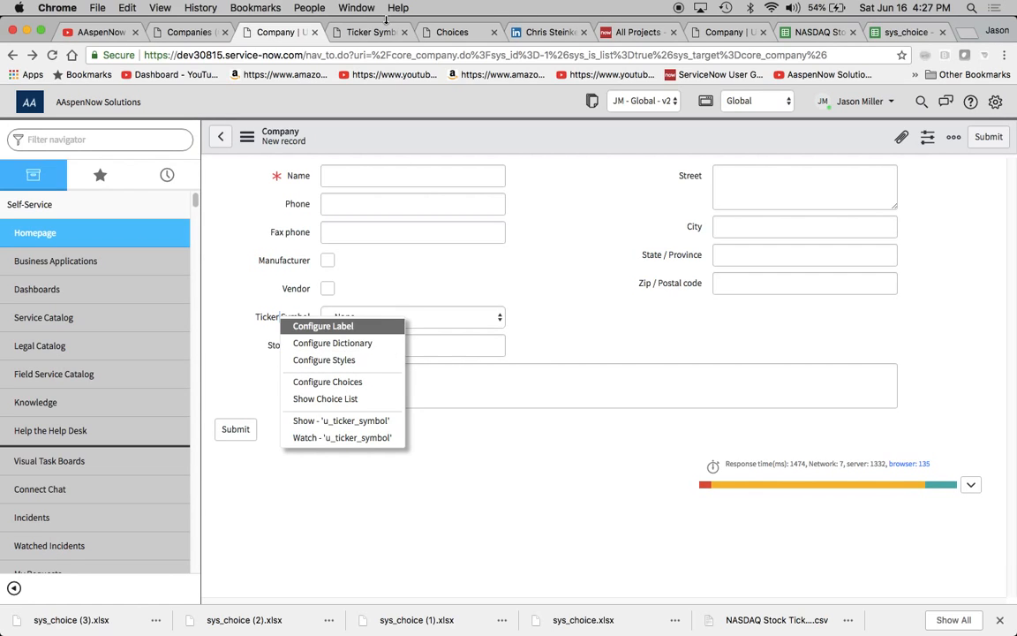
click(332, 343)
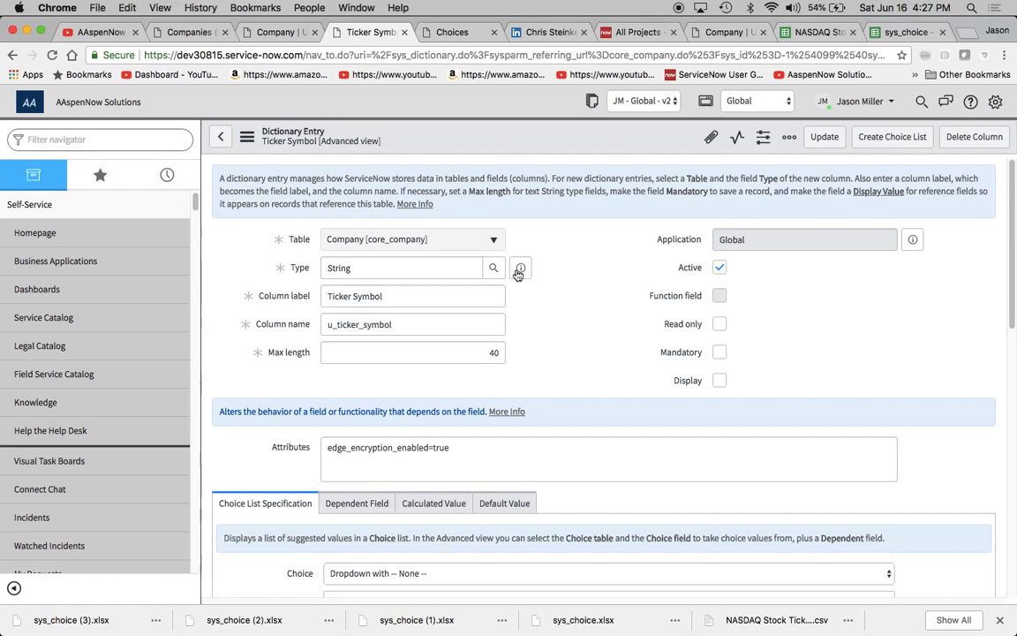
scroll(down, 3)
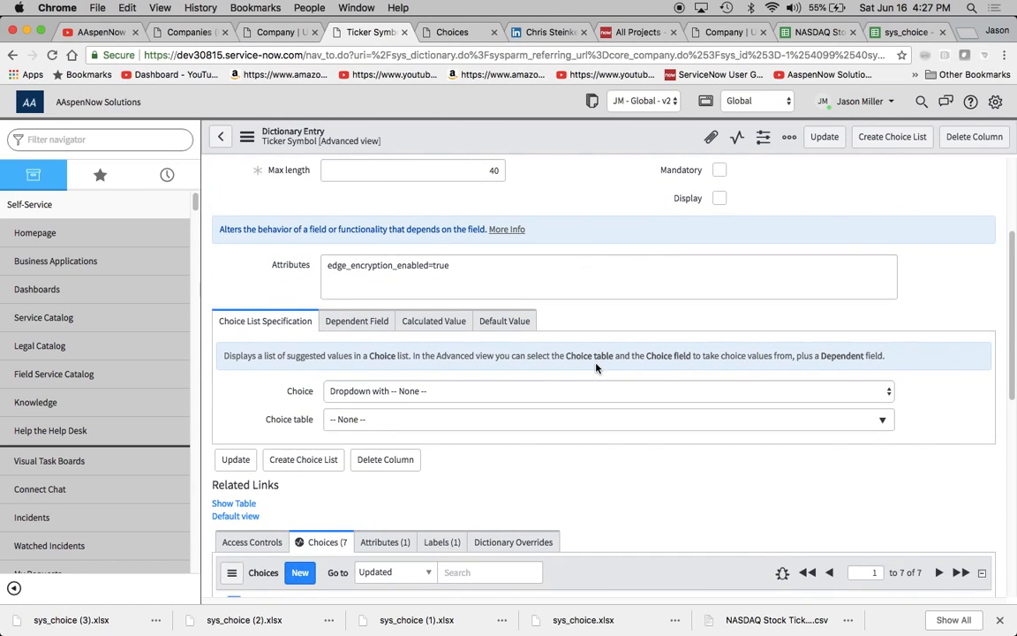
scroll(down, 3)
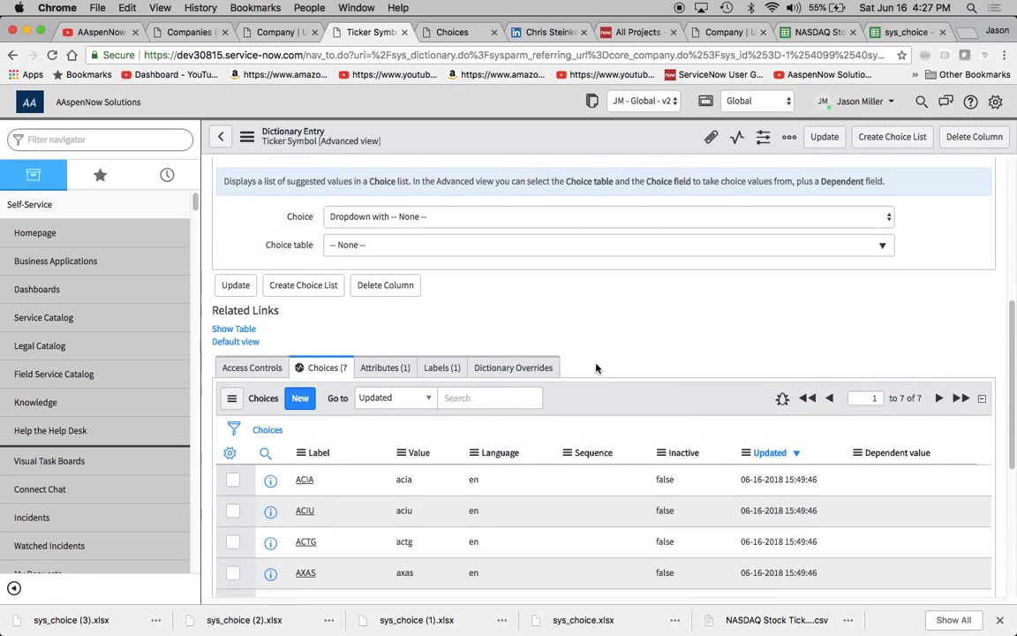
scroll(down, 3)
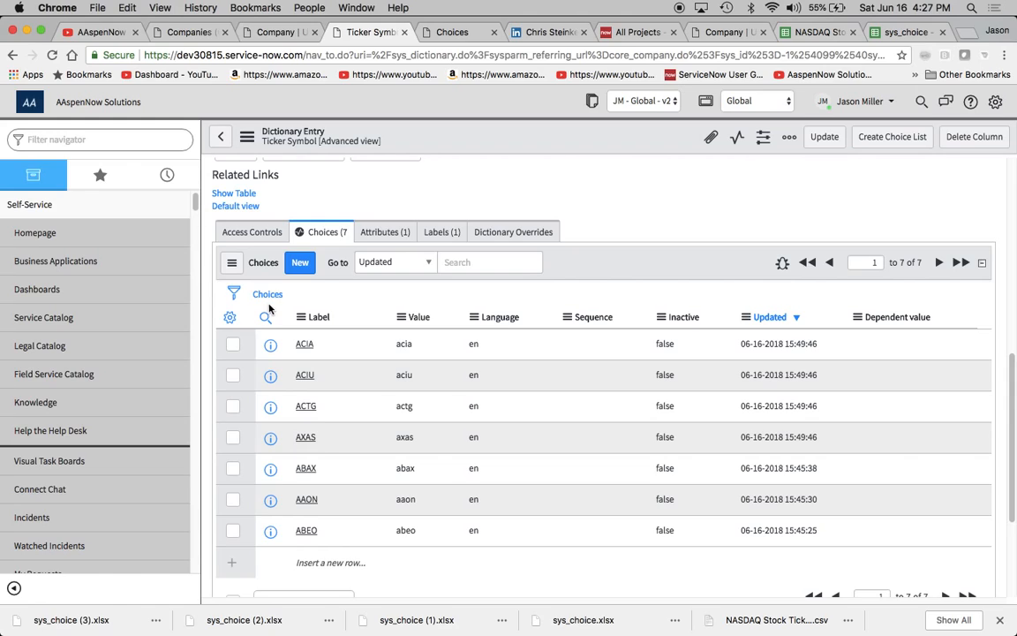
right_click(268, 293)
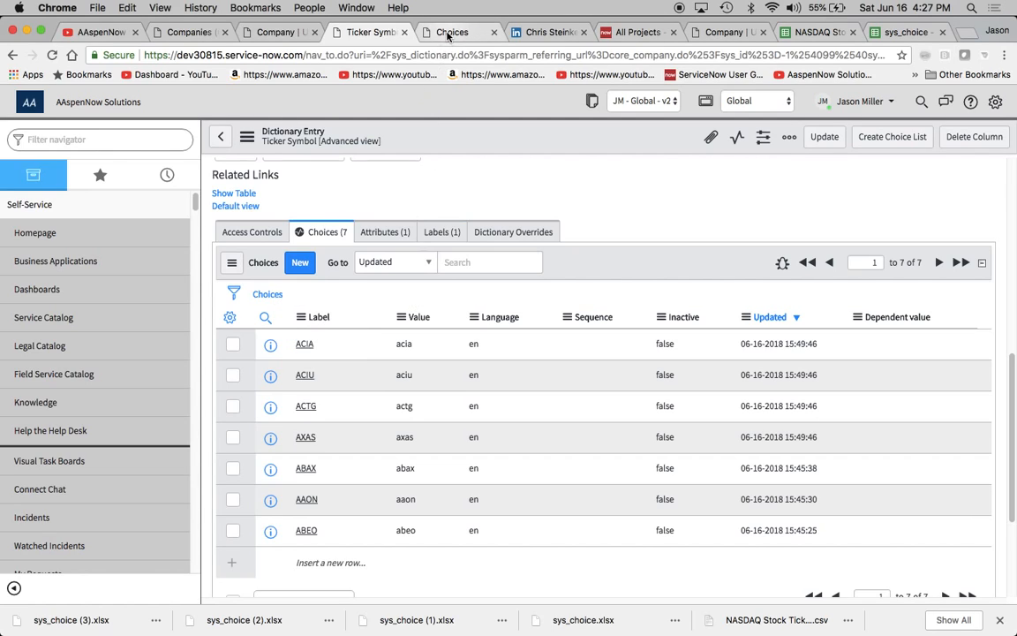
From the Choices list context menu, start an import into the Choice table.
click(452, 32)
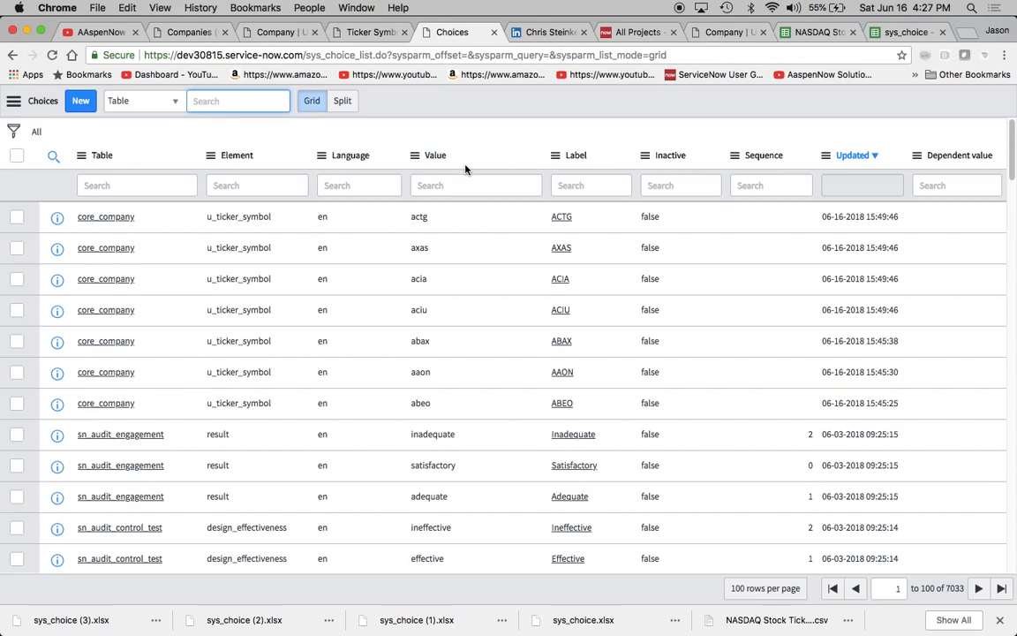
mouse_move(334, 67)
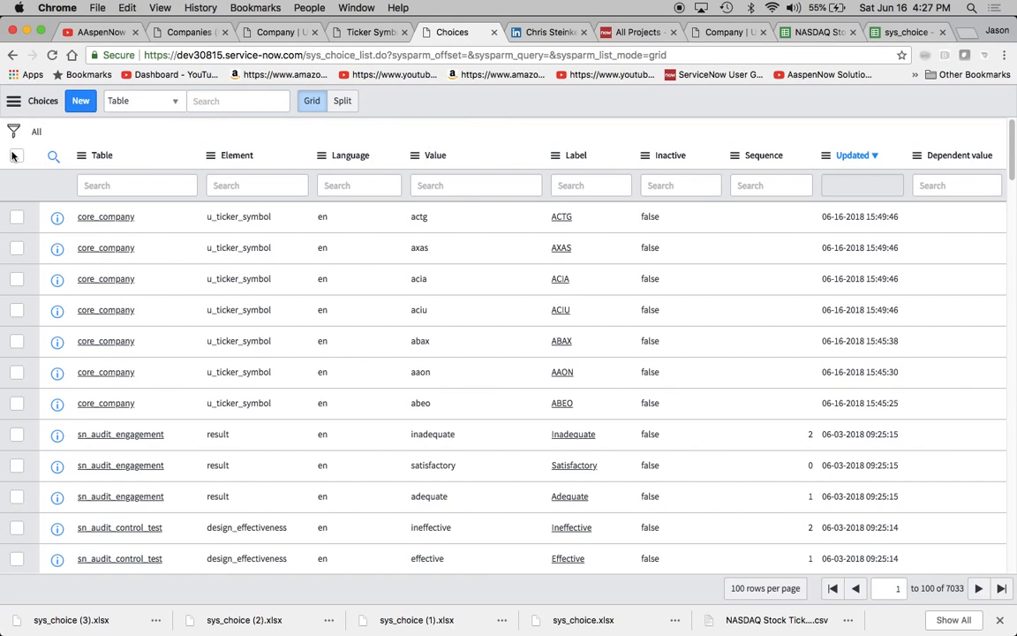
click(15, 99)
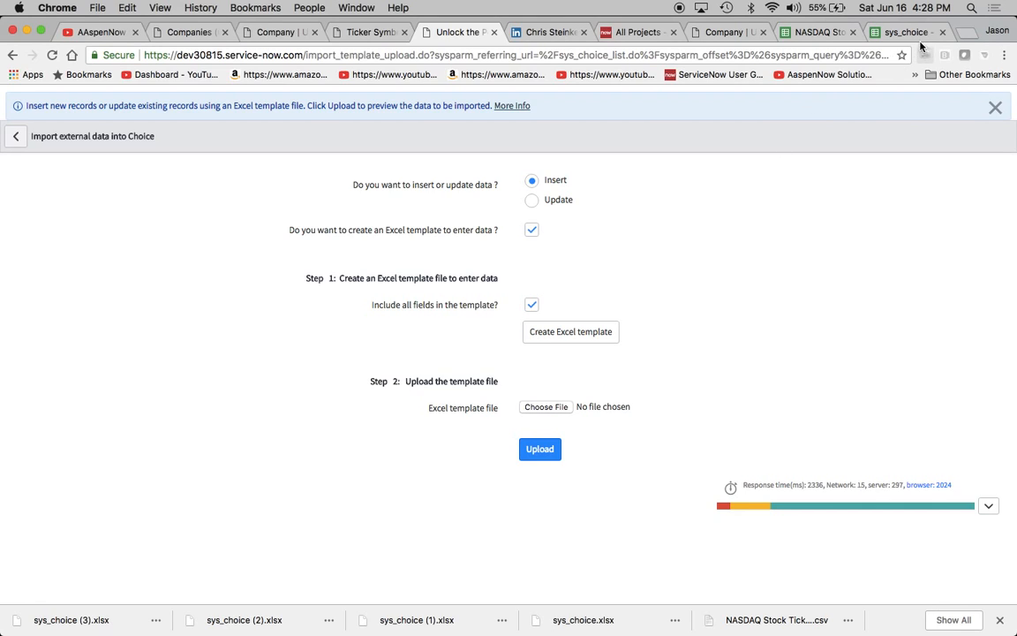
Review the sys_choice spreadsheet's directions and its seven core_company ticker rows.
click(901, 31)
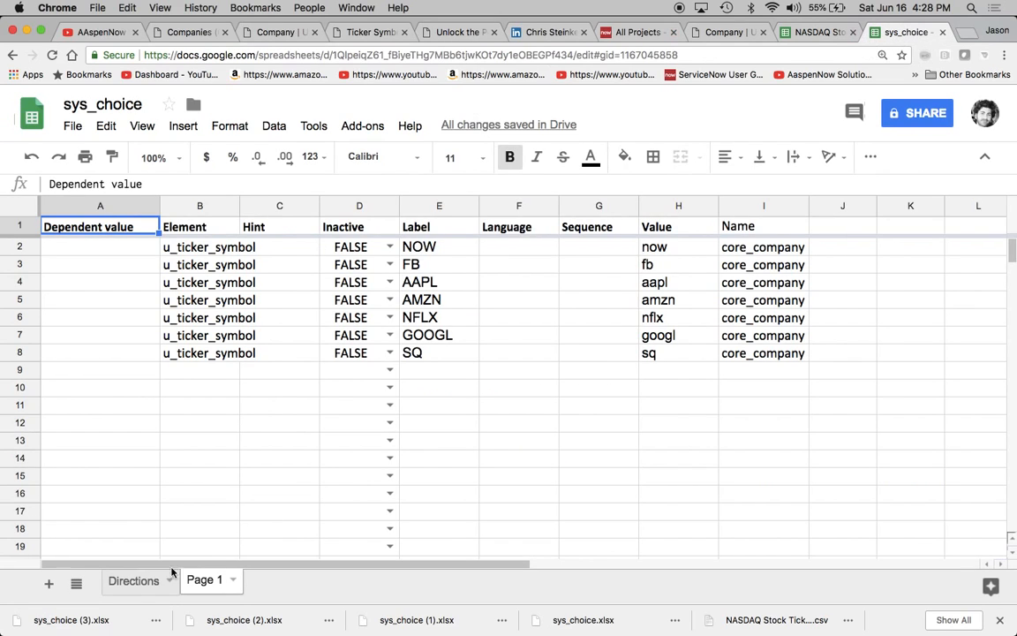
click(132, 580)
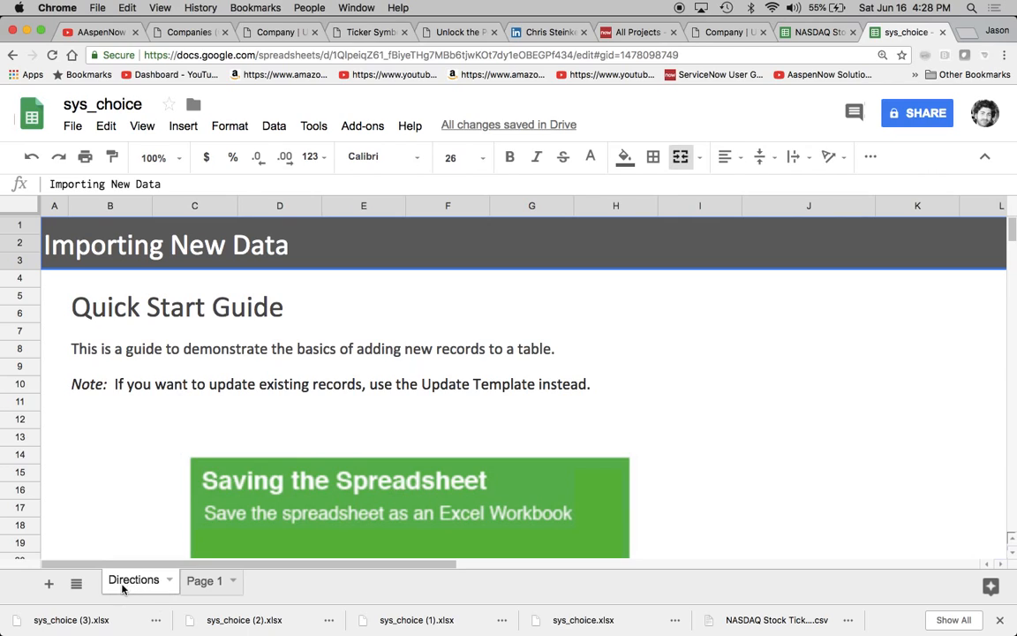
mouse_move(236, 574)
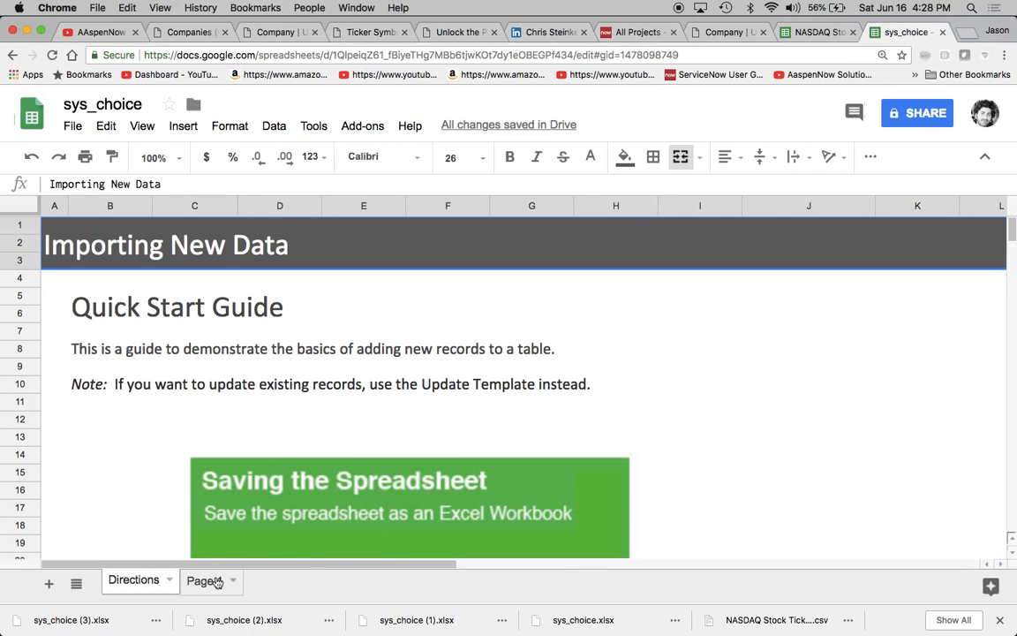
click(205, 579)
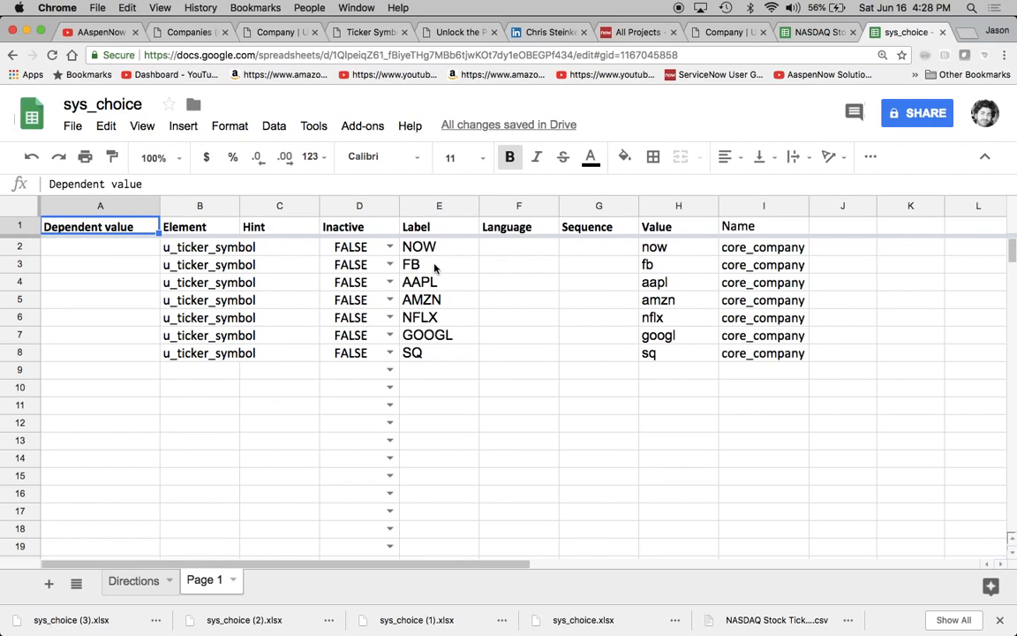
mouse_move(590, 343)
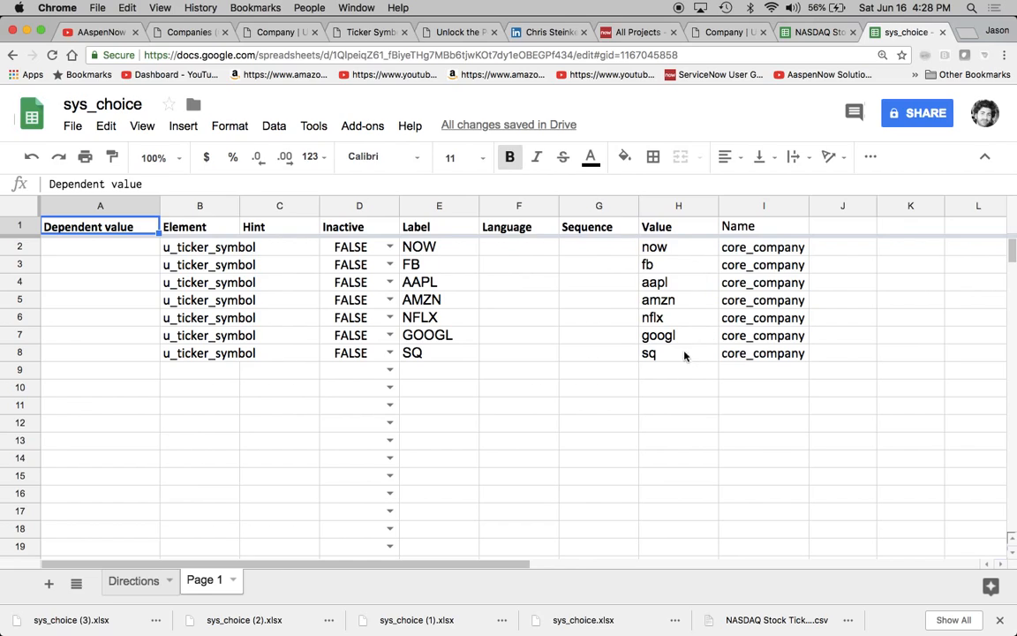
mouse_move(657, 385)
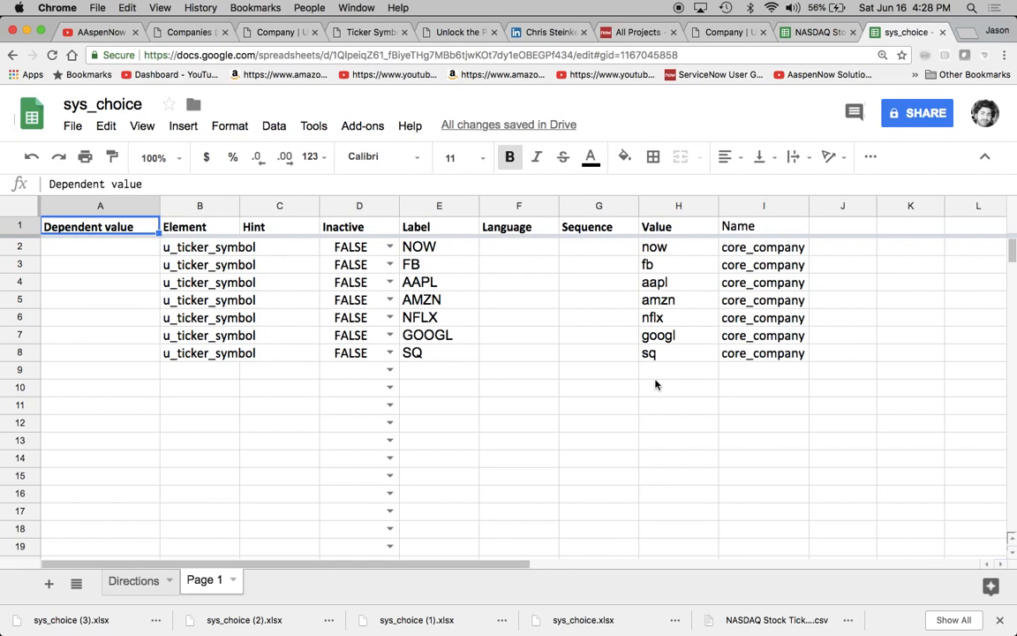
mouse_move(767, 320)
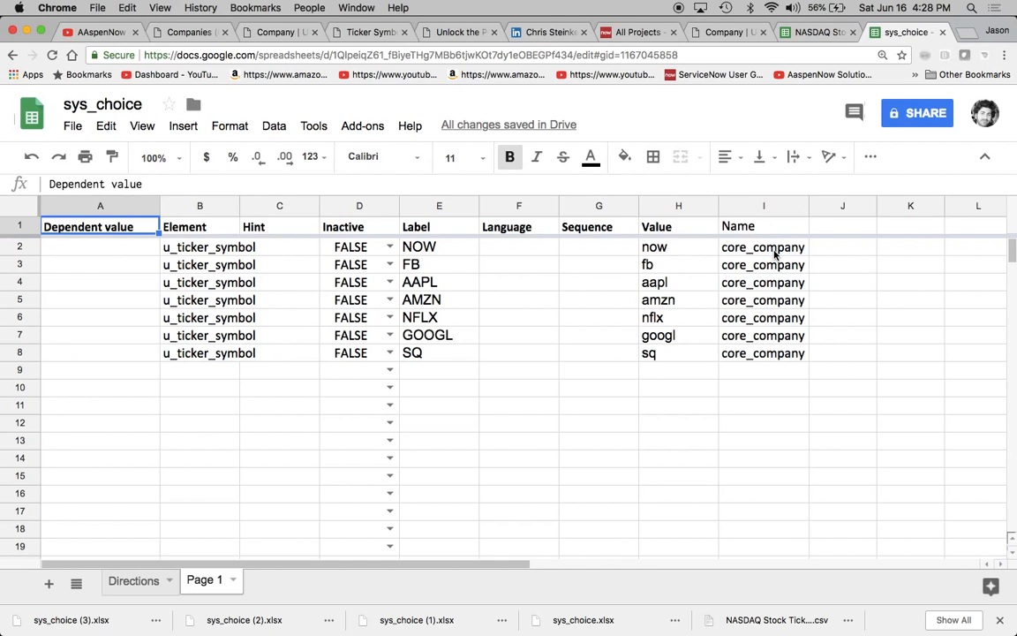
mouse_move(763, 251)
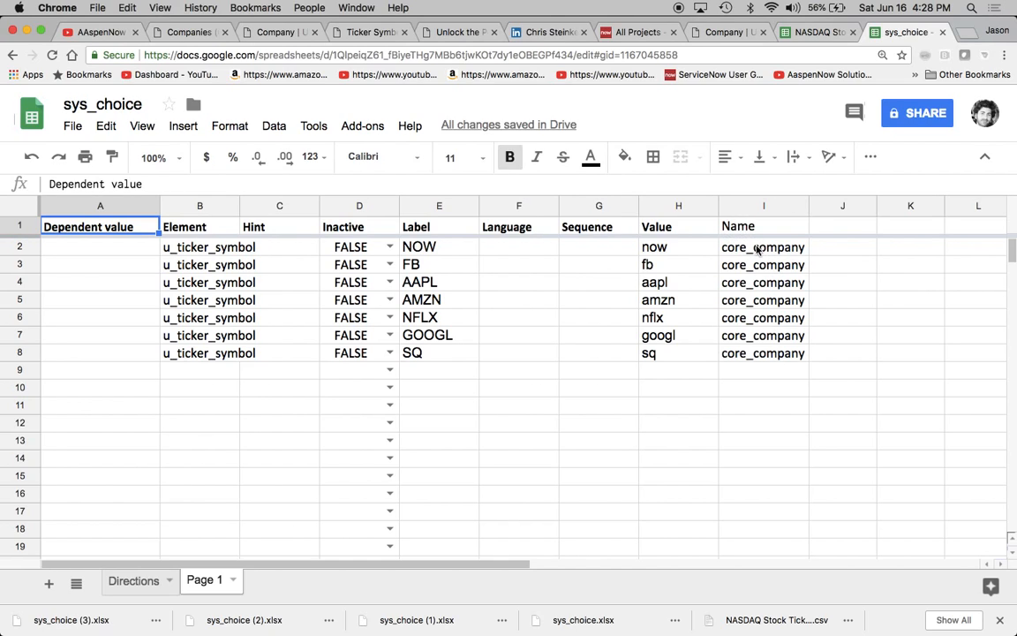
mouse_move(750, 247)
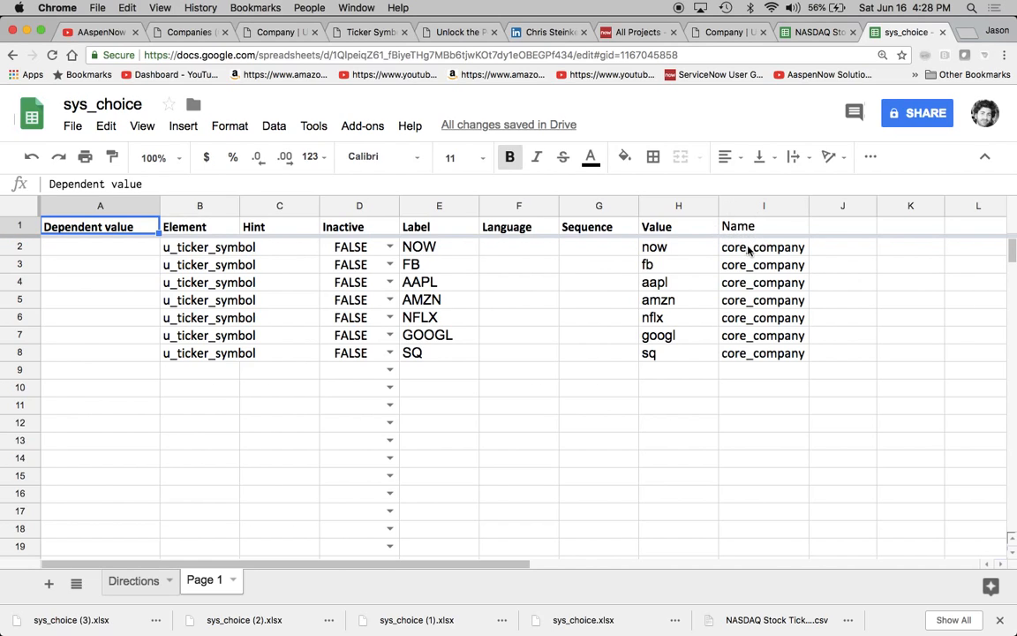
mouse_move(756, 231)
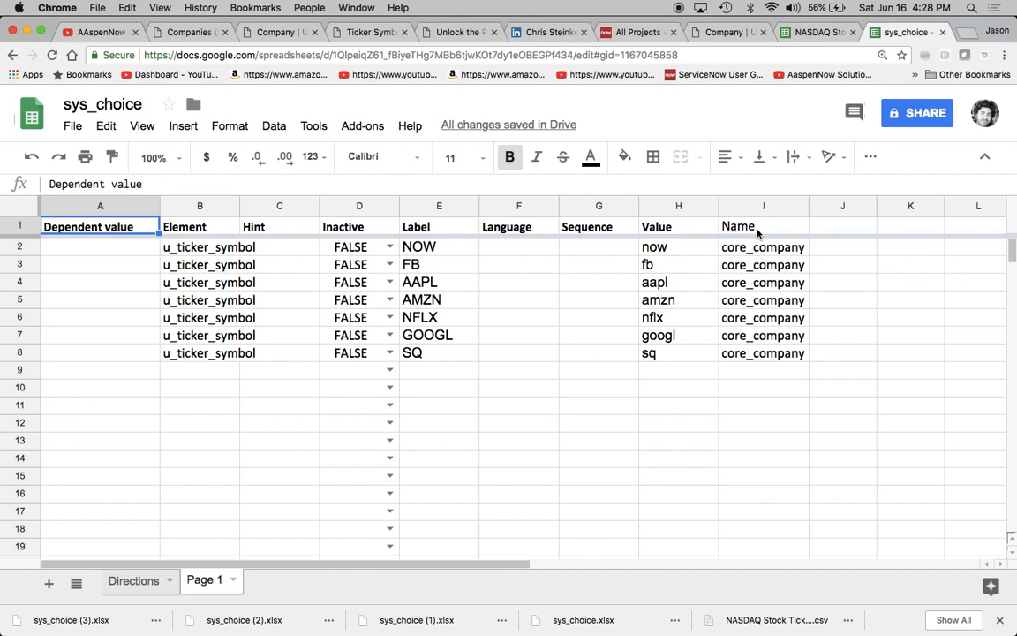
mouse_move(583, 7)
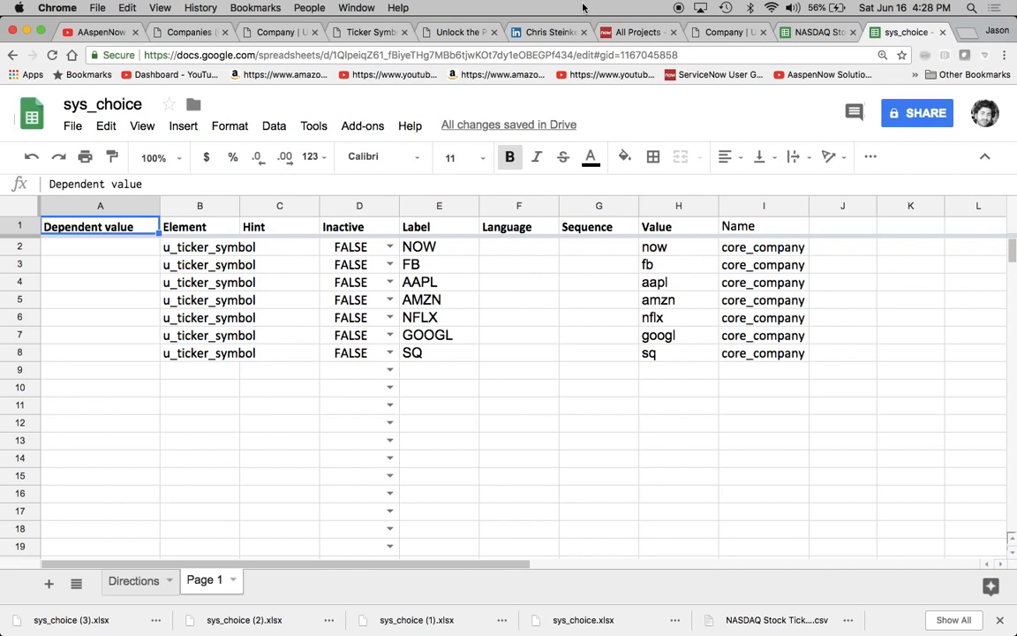
click(460, 32)
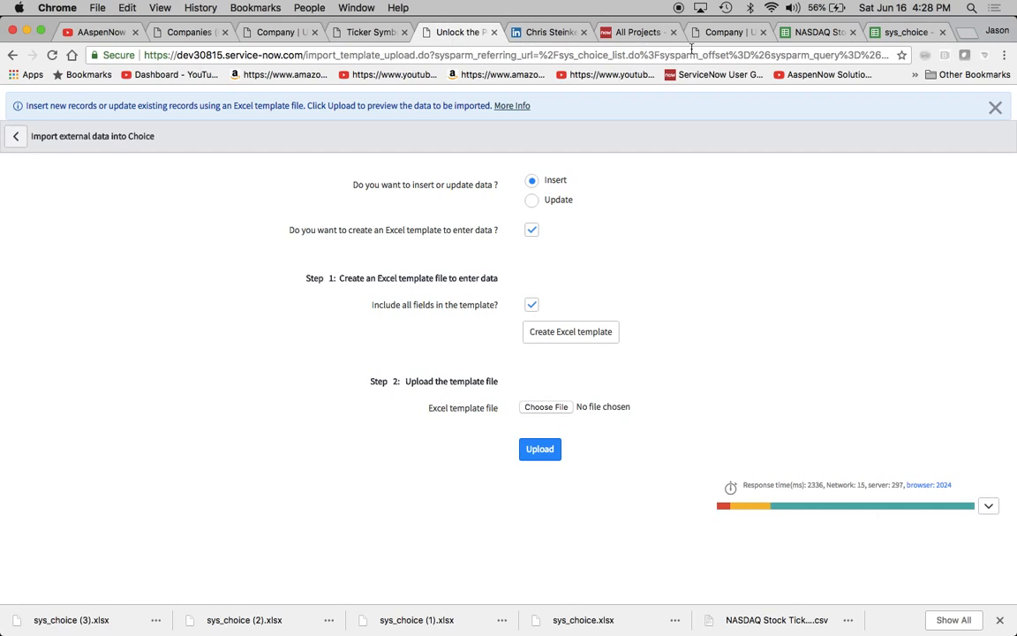
click(904, 32)
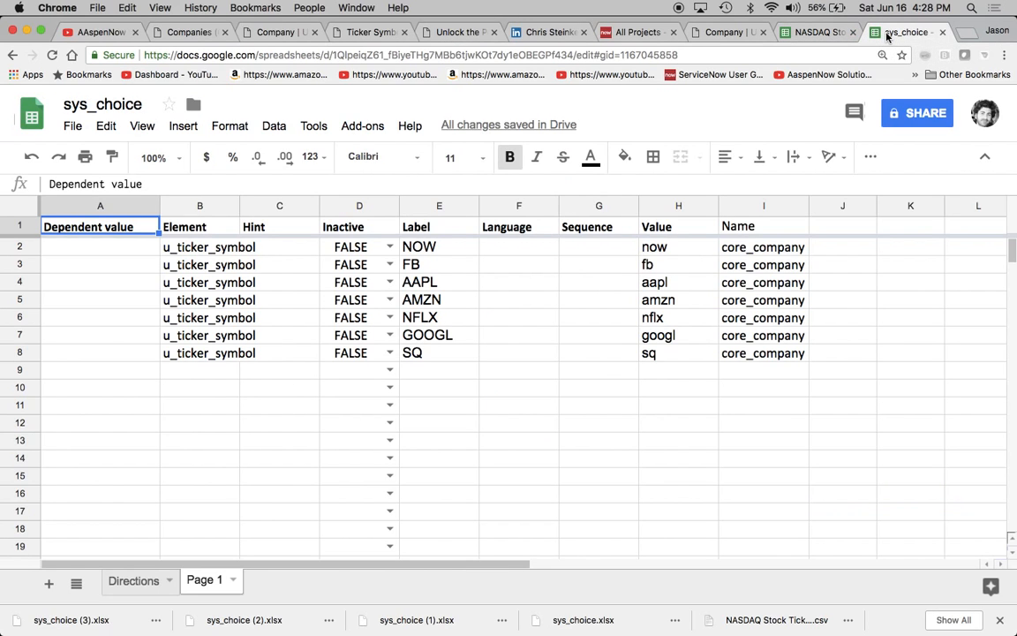
mouse_move(51, 129)
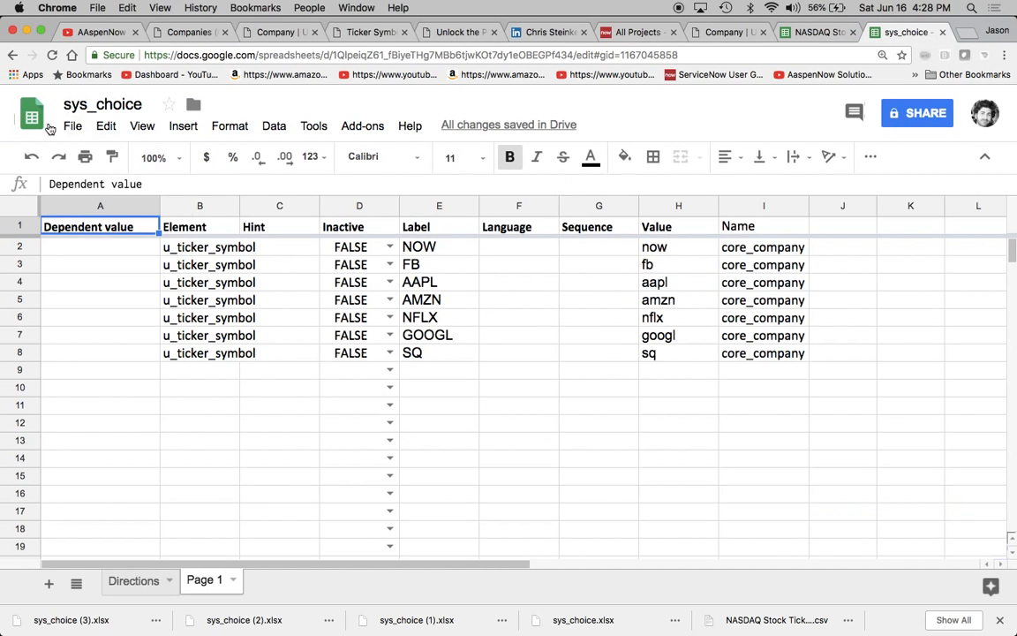
Download the sys_choice sheet to the Desktop as Excel workbook sys_choice (4).xlsx.
click(73, 125)
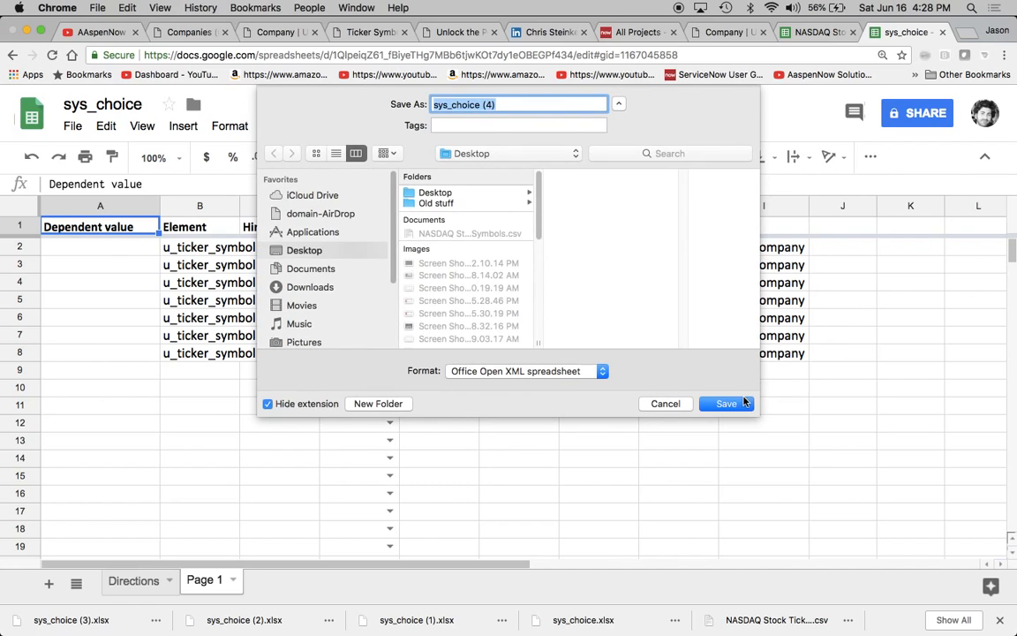
click(725, 403)
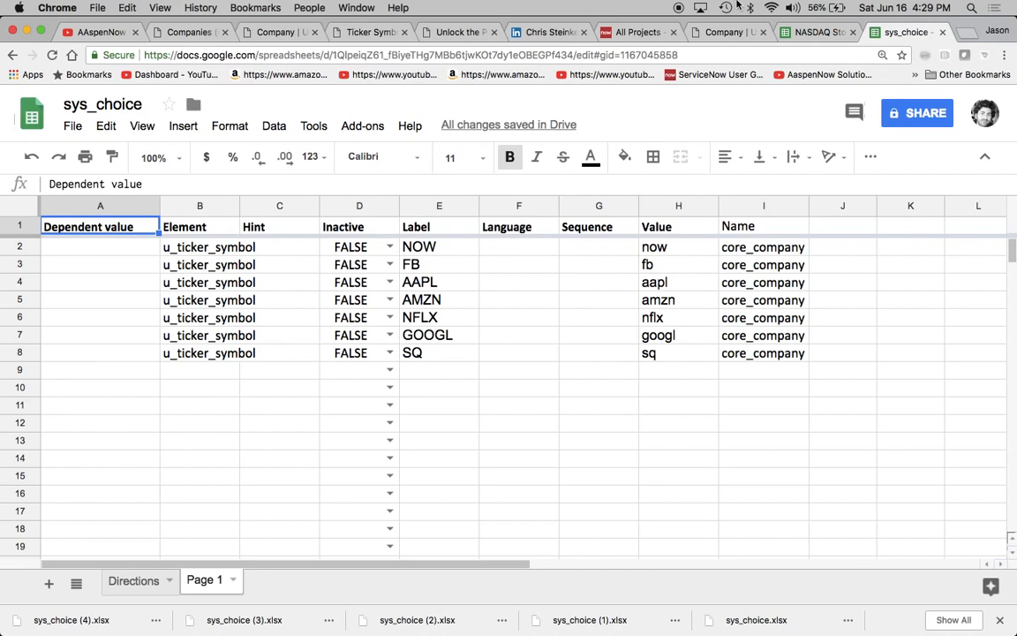
Upload sys_choice (4).xlsx from the Desktop to start the Choice table import.
click(456, 31)
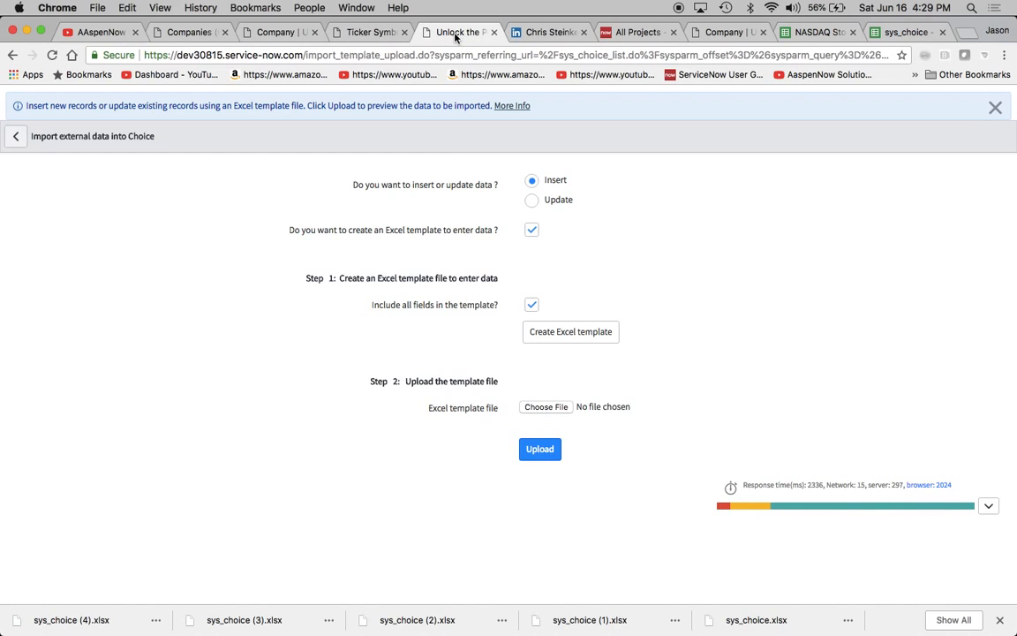
mouse_move(544, 420)
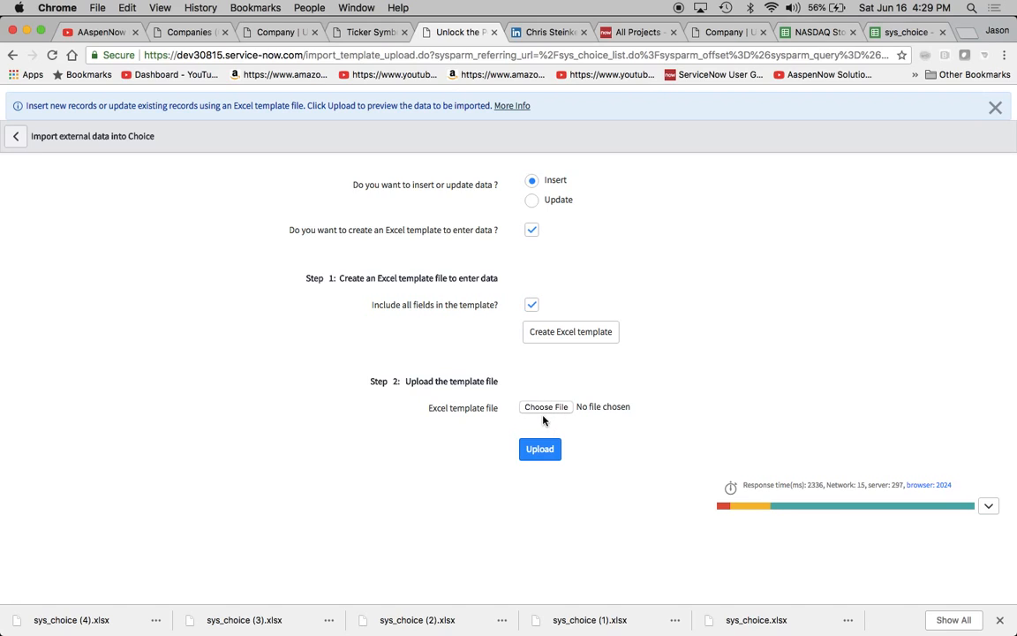
click(546, 406)
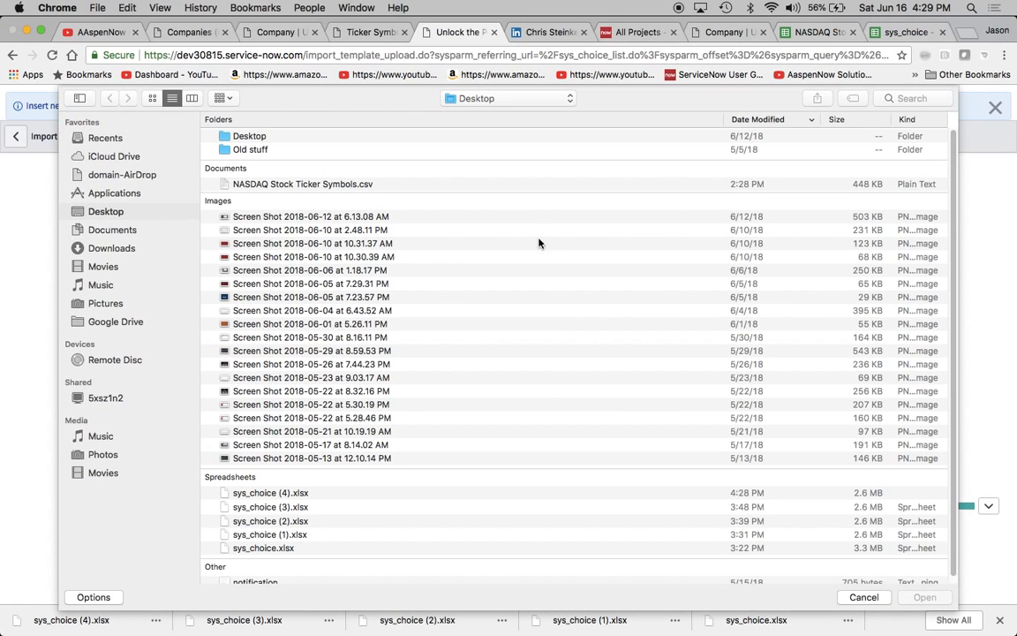
click(270, 492)
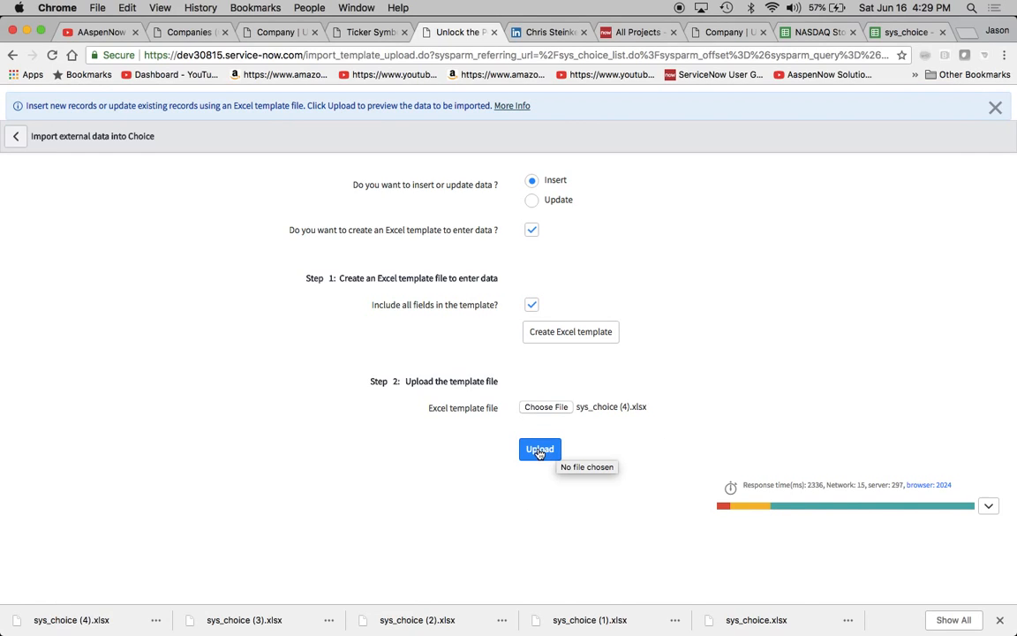
click(540, 450)
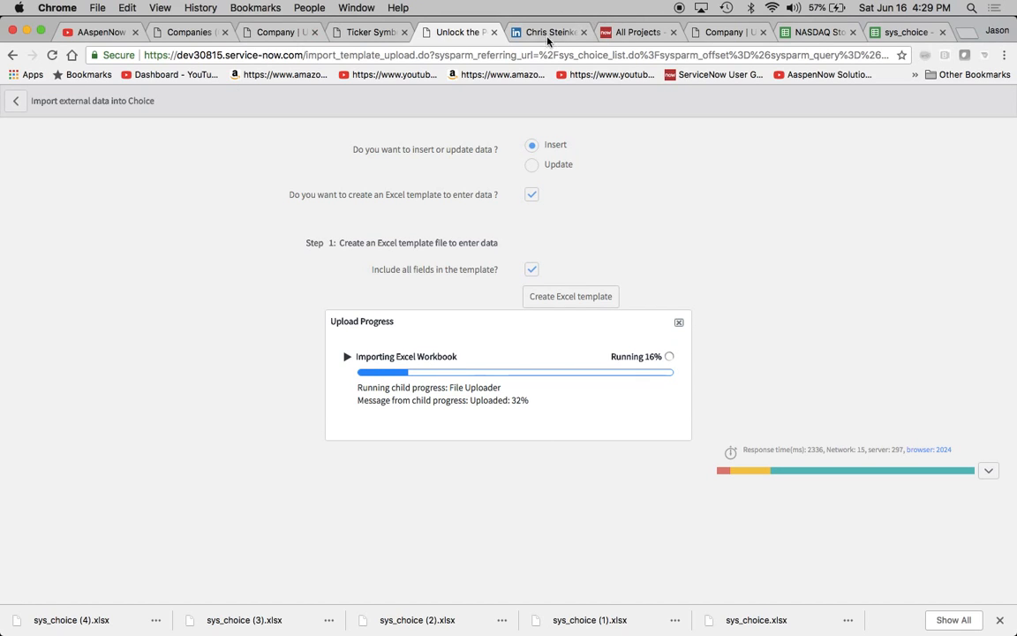
click(547, 32)
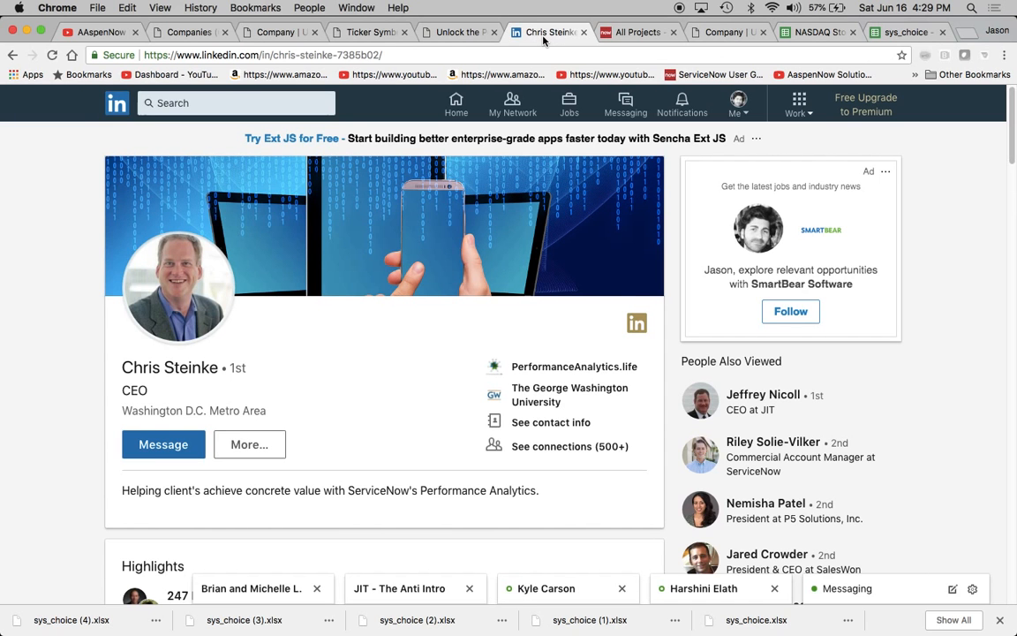
mouse_move(110, 360)
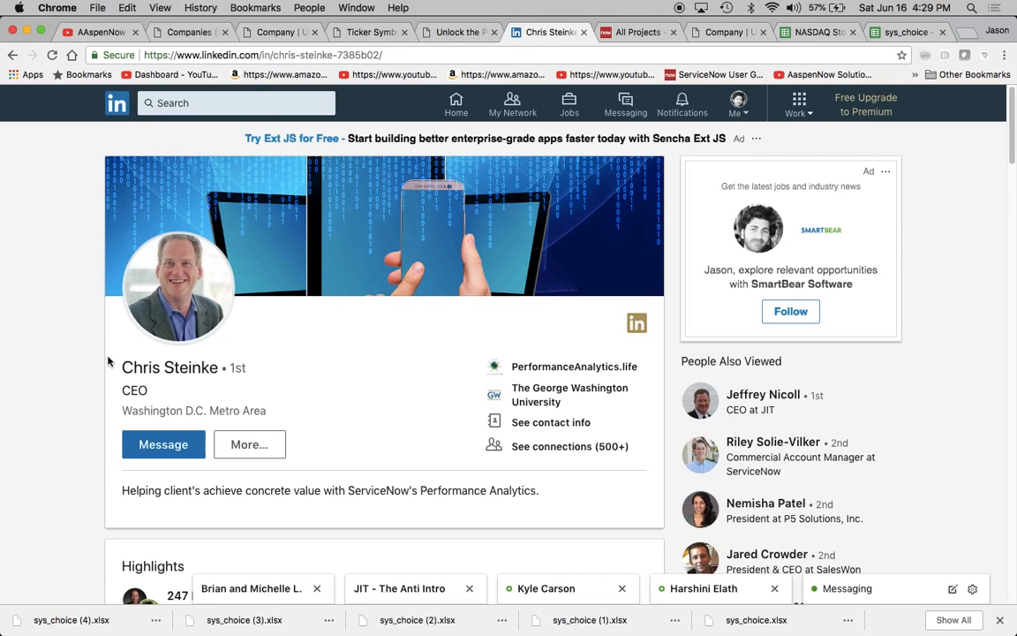
mouse_move(226, 402)
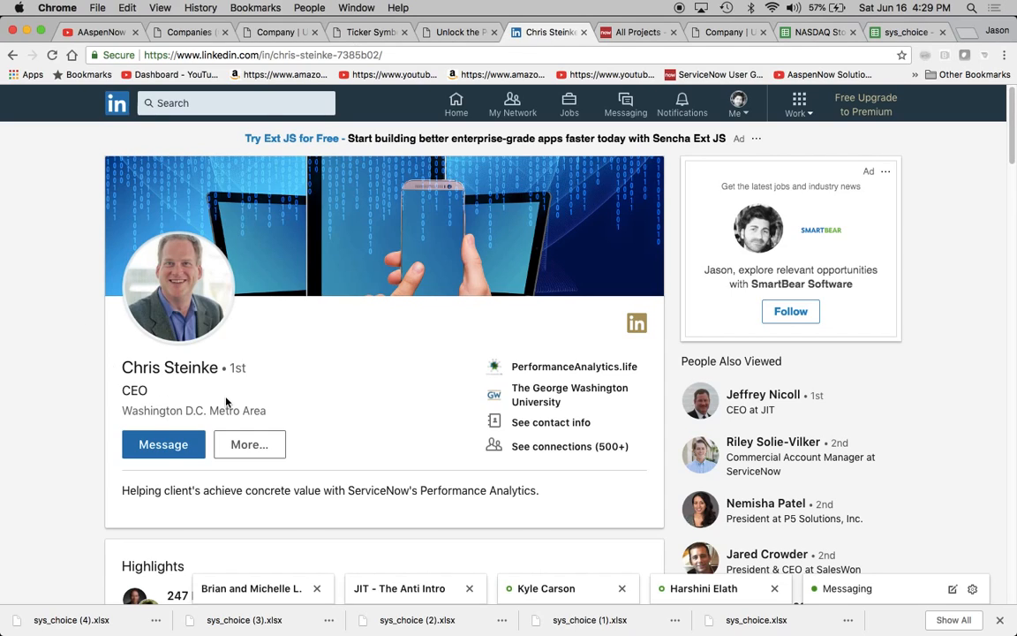
mouse_move(384, 413)
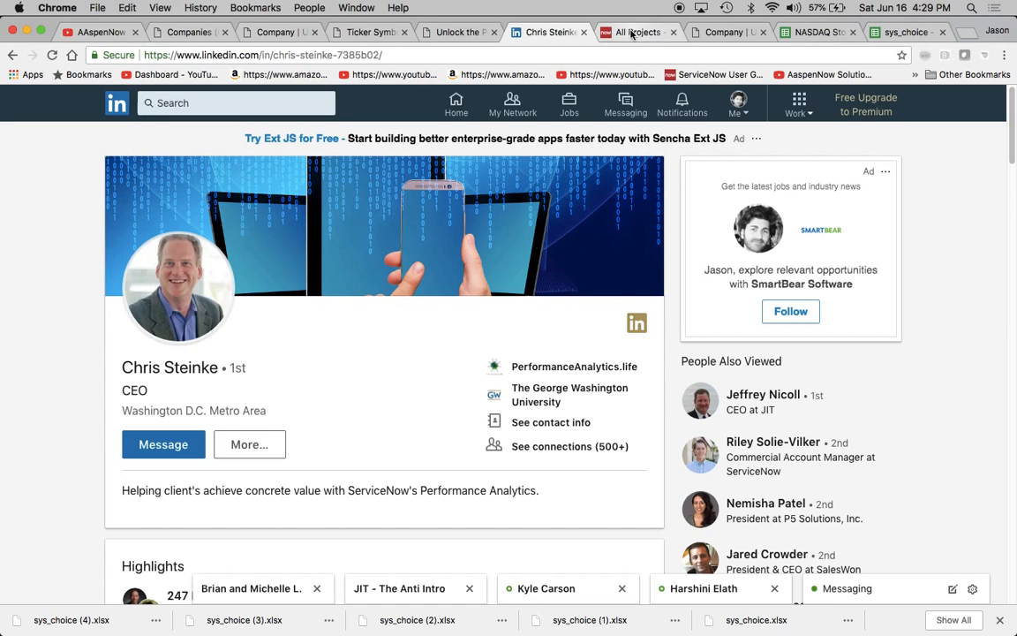
Browse the Developer Share projects found for the keyword .life.
click(637, 32)
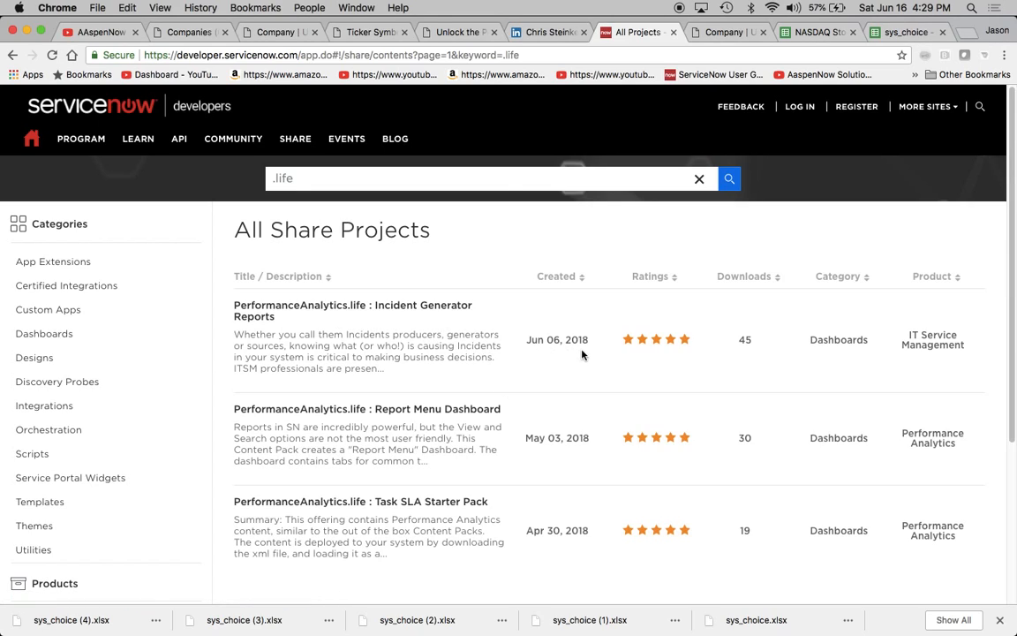
mouse_move(654, 344)
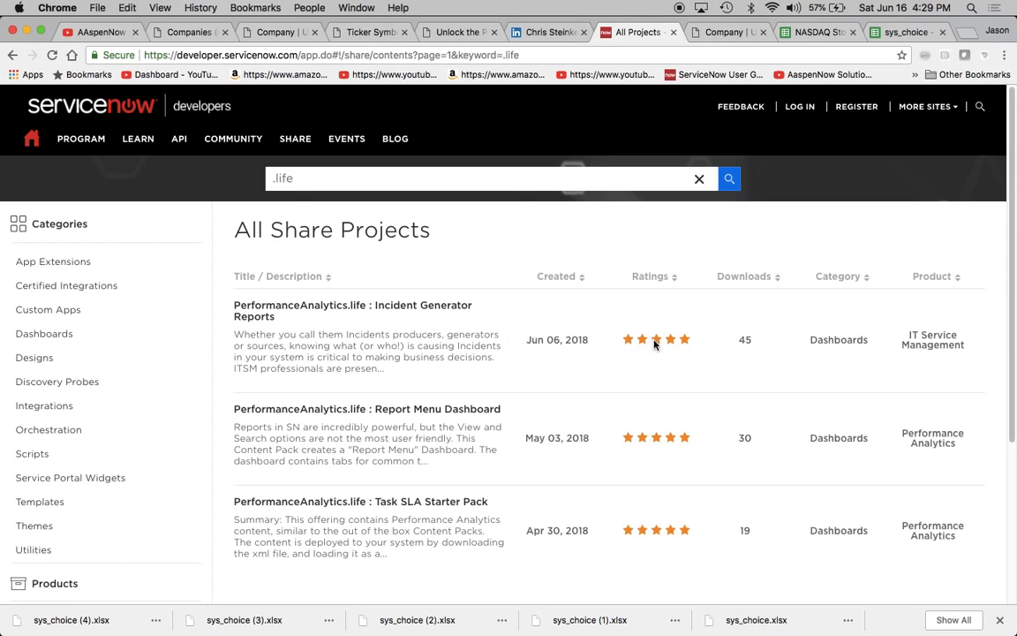
scroll(down, 3)
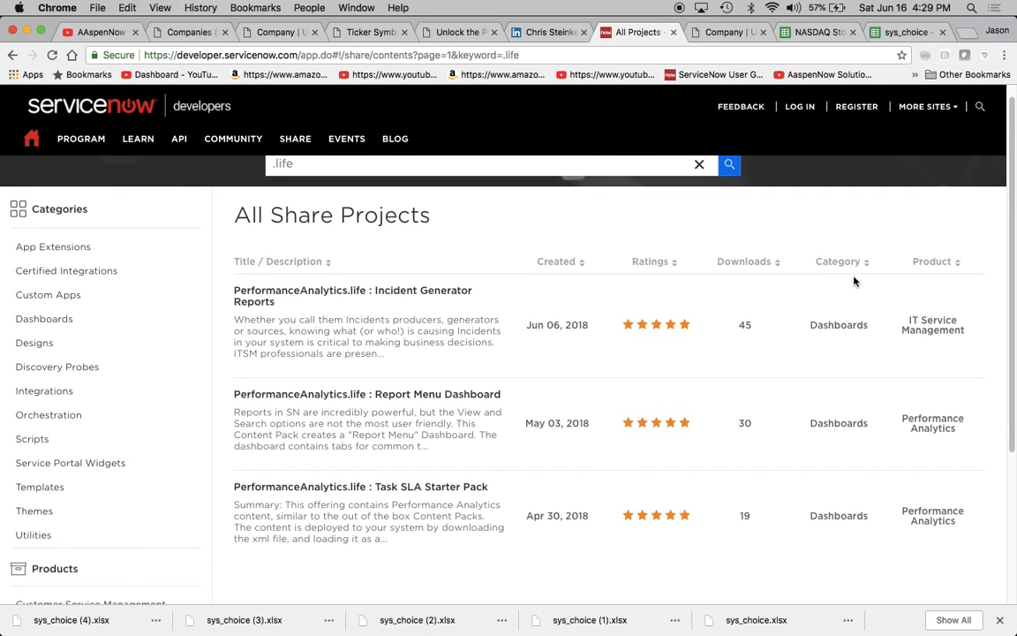
mouse_move(802, 311)
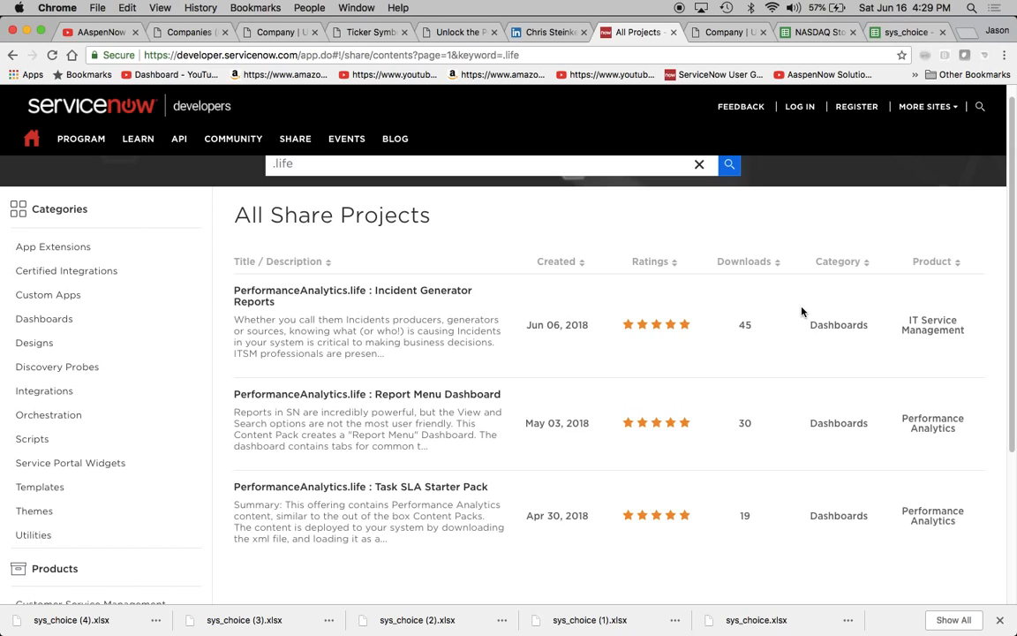
mouse_move(501, 581)
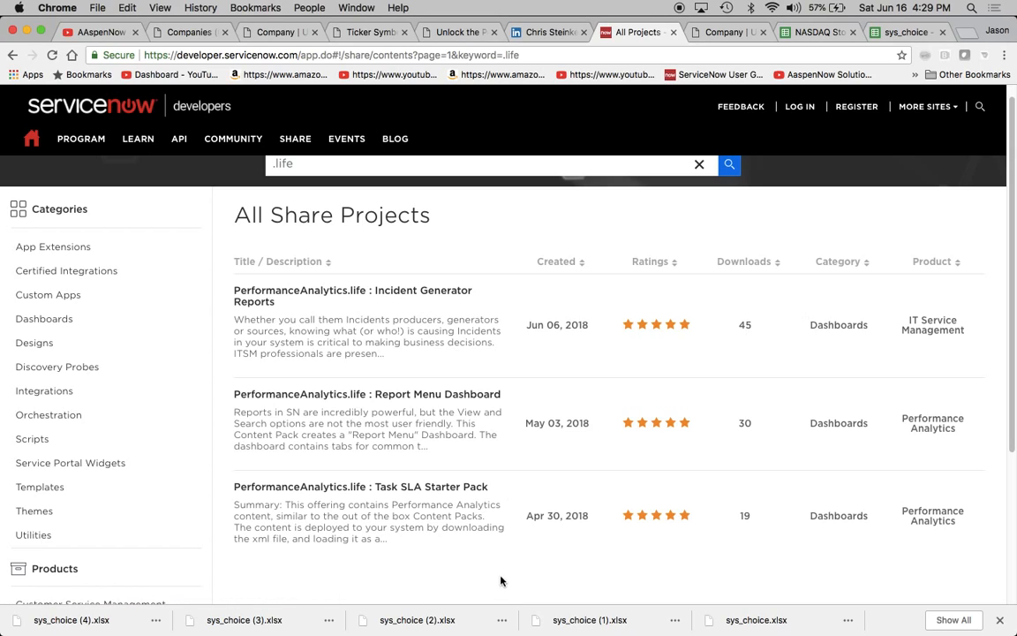
mouse_move(476, 515)
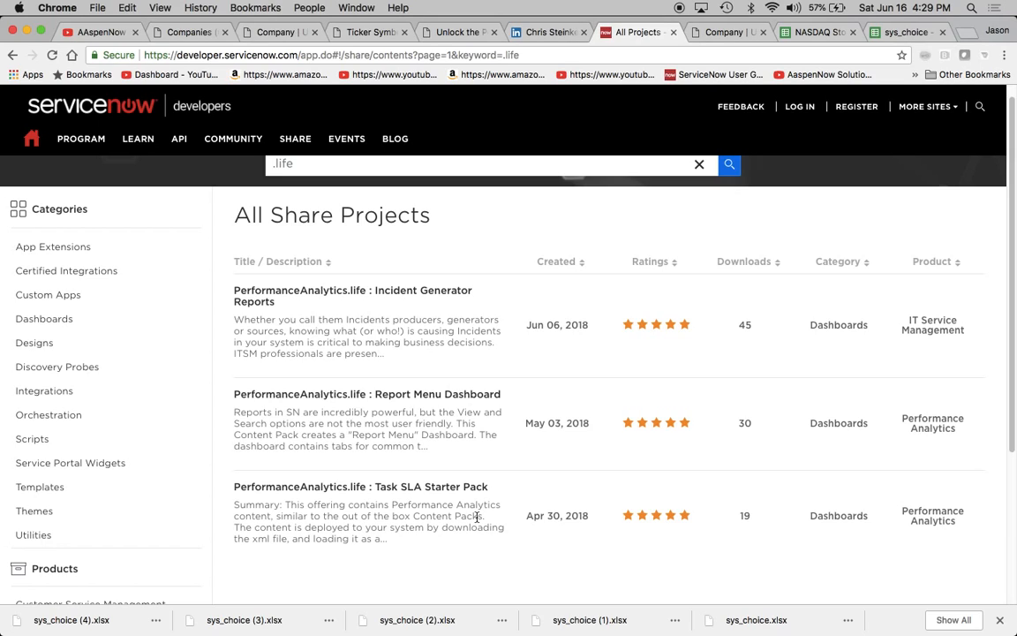
mouse_move(423, 290)
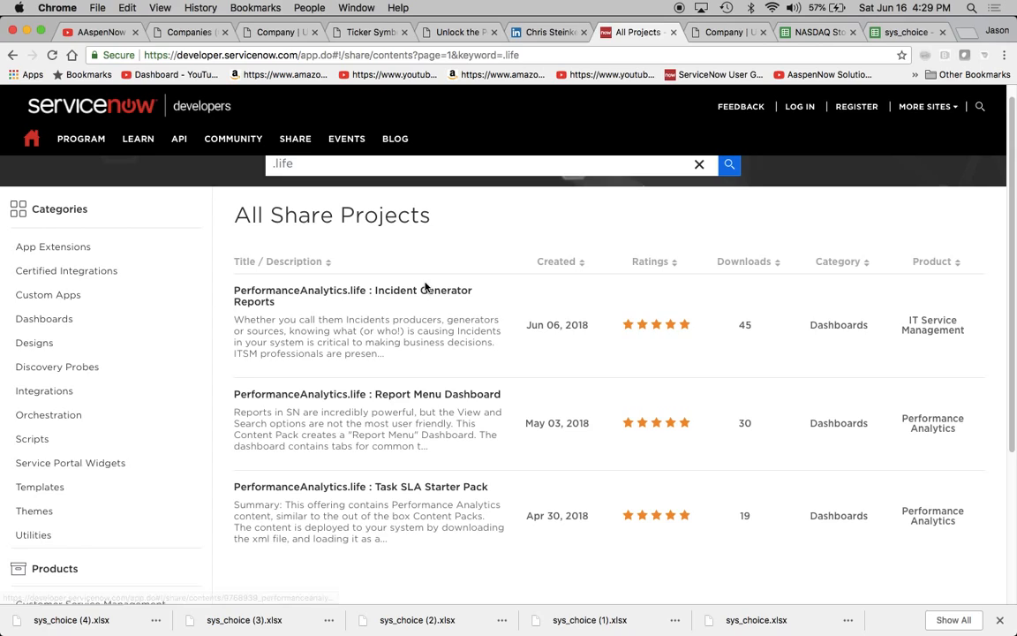
mouse_move(460, 484)
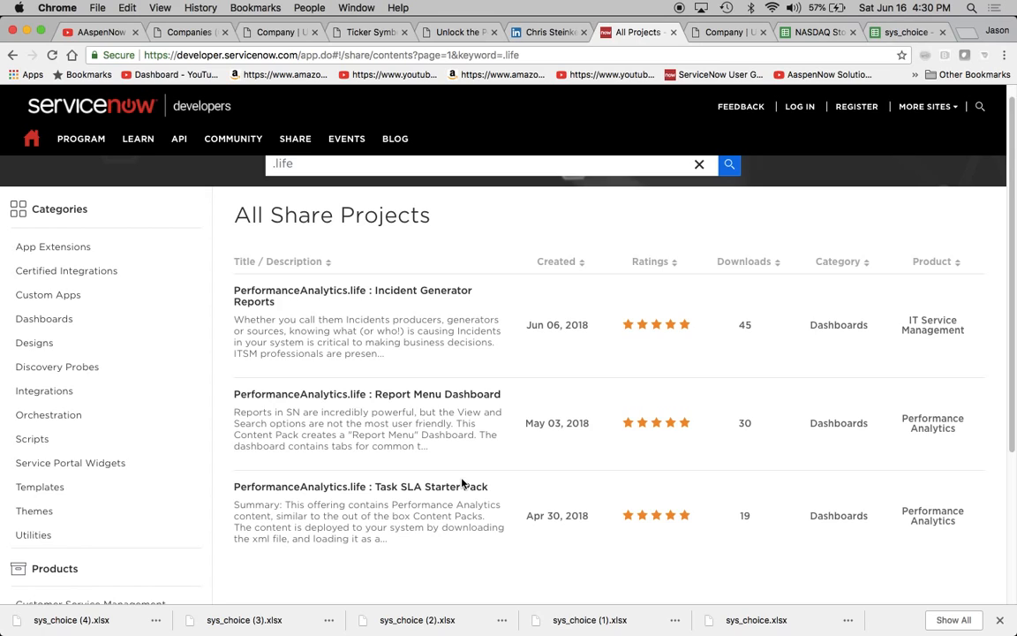
mouse_move(548, 95)
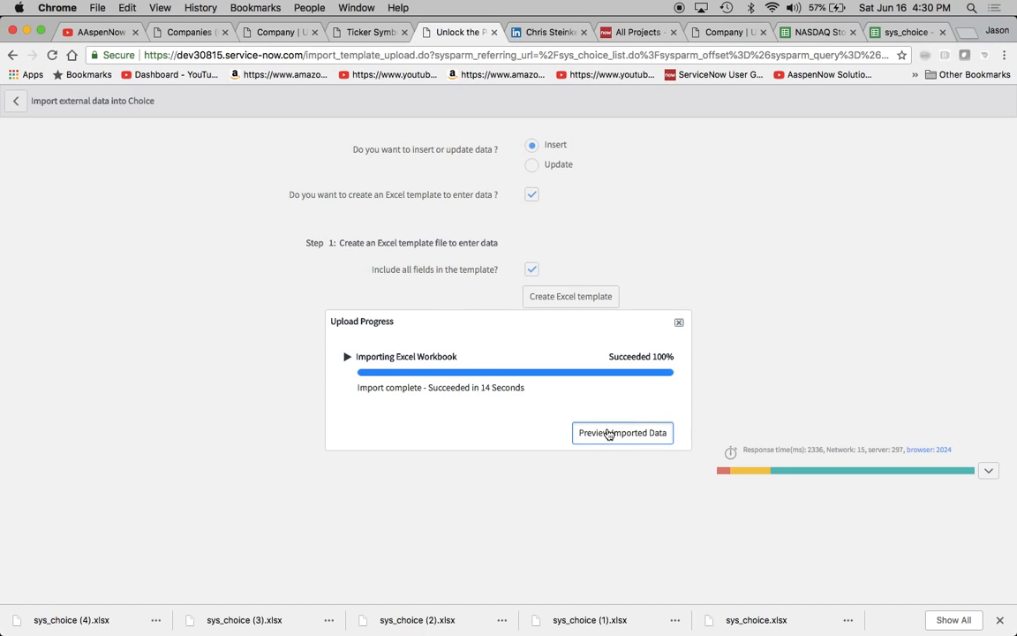
Preview the seven imported ticker rows and complete the import.
click(622, 432)
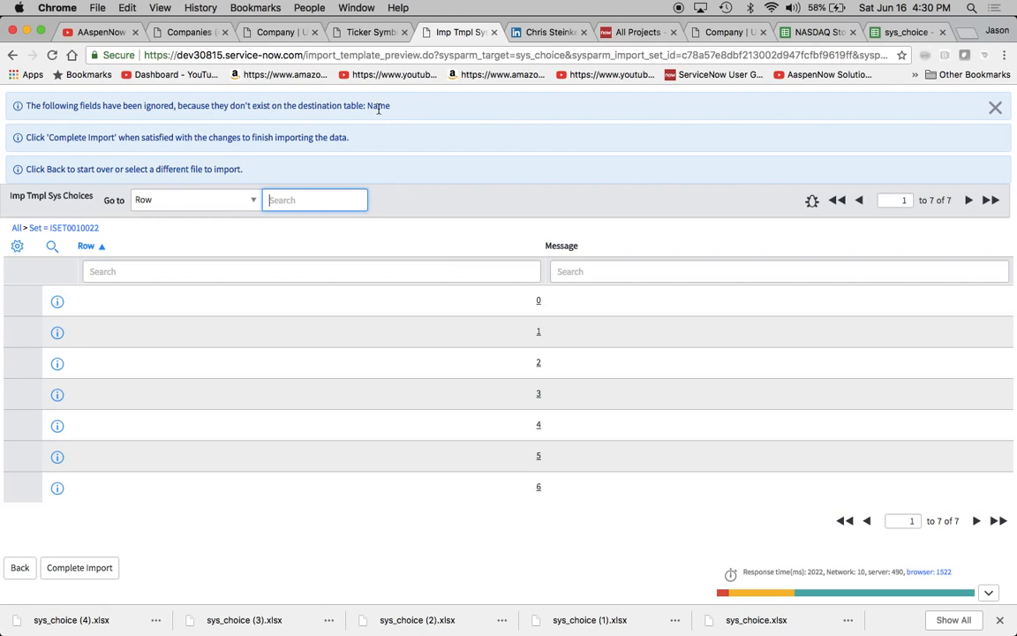
mouse_move(424, 108)
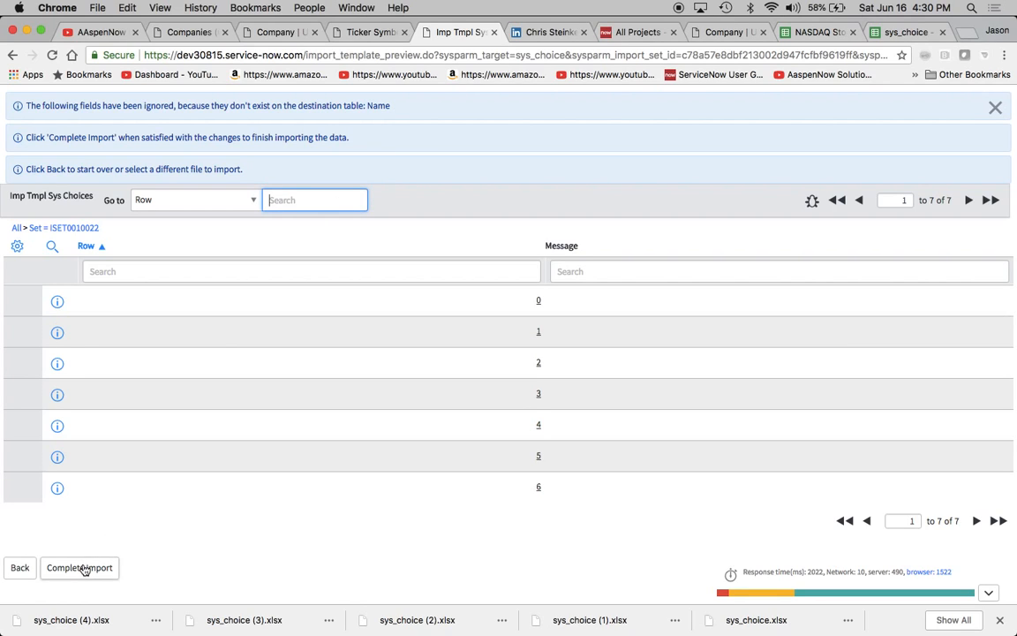
click(78, 567)
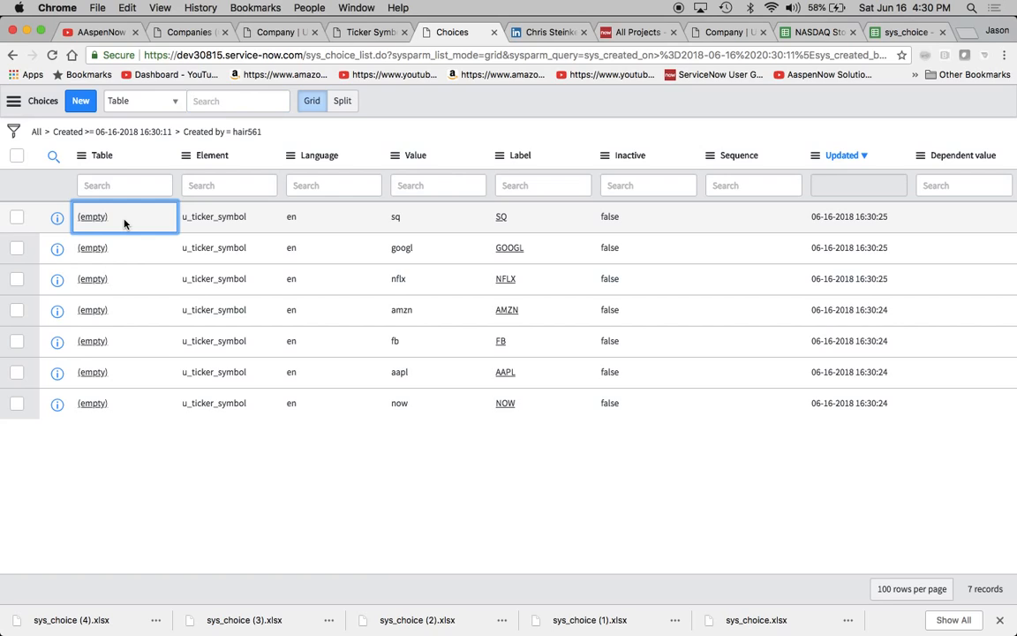
mouse_move(97, 228)
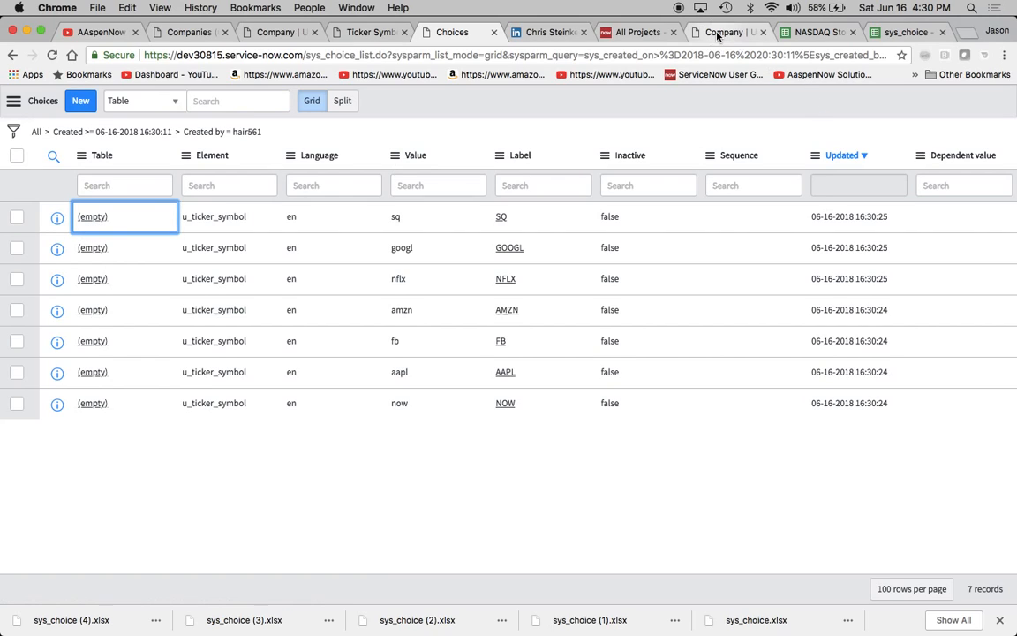
click(724, 31)
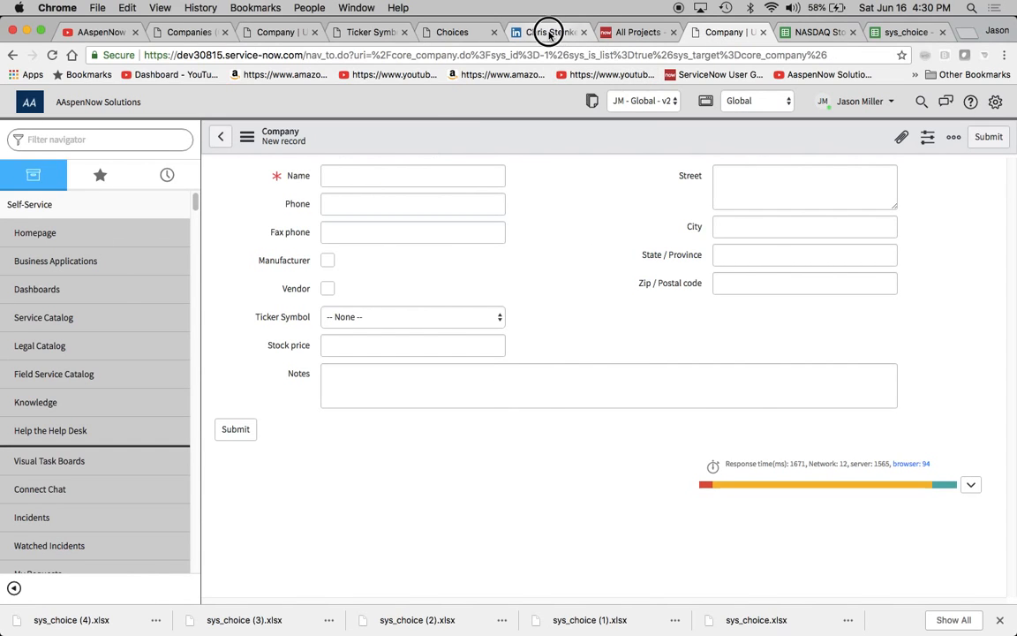
click(452, 31)
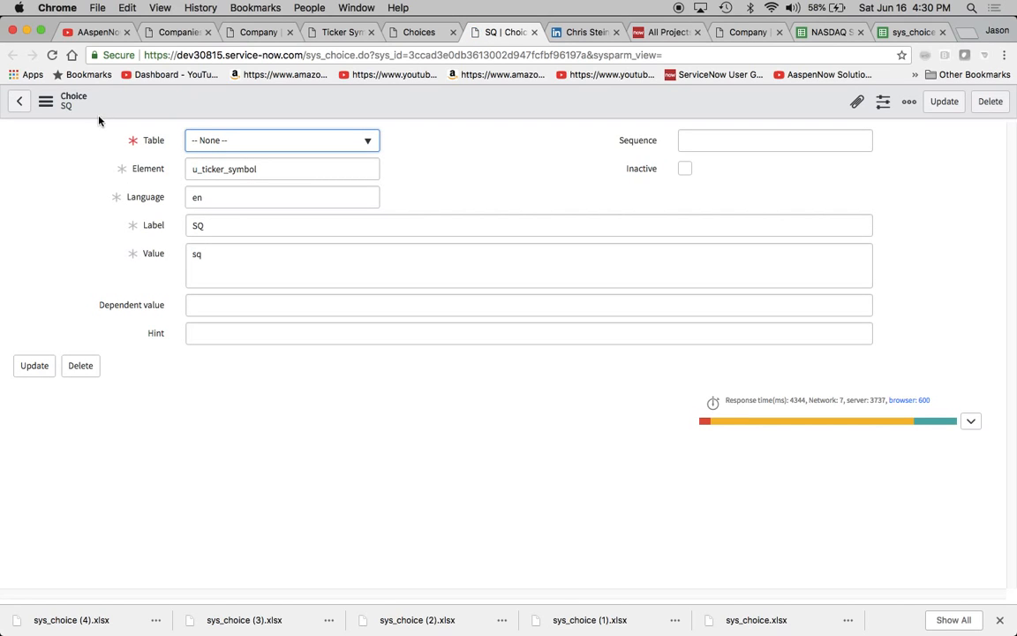
mouse_move(156, 149)
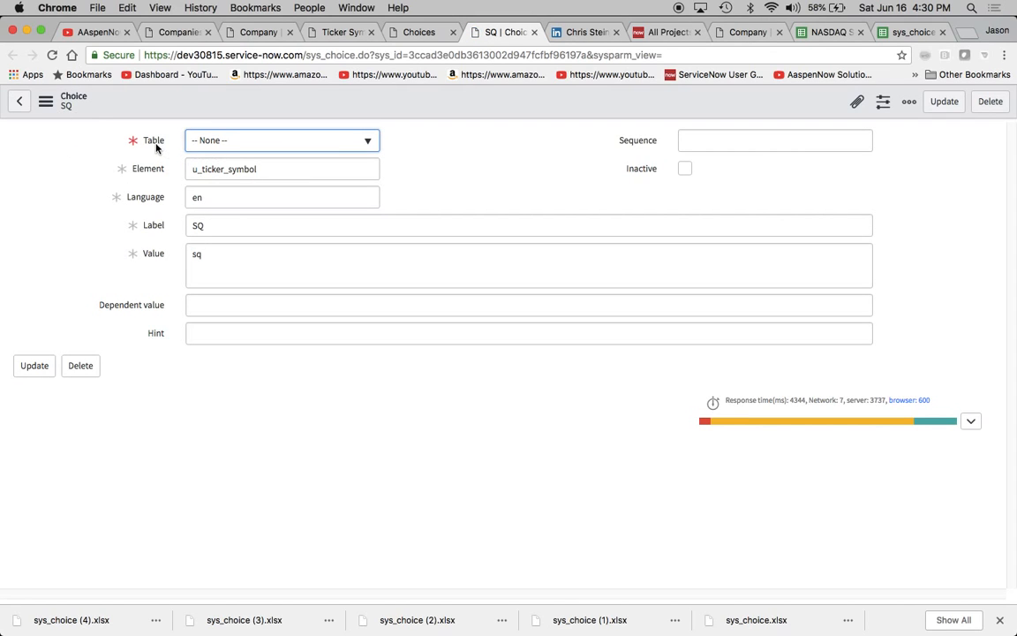
right_click(152, 142)
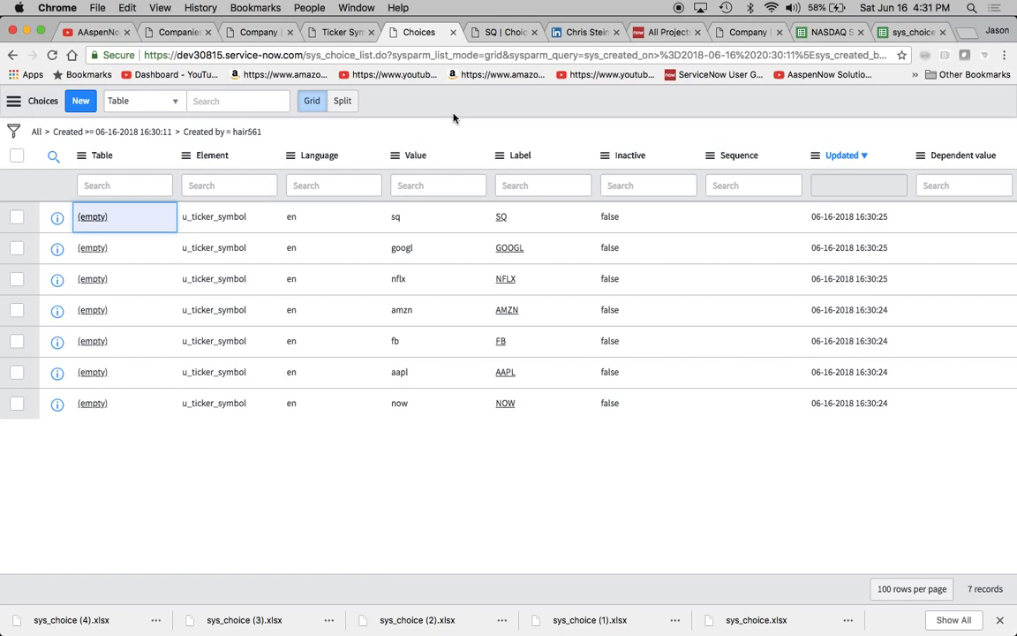
mouse_move(113, 216)
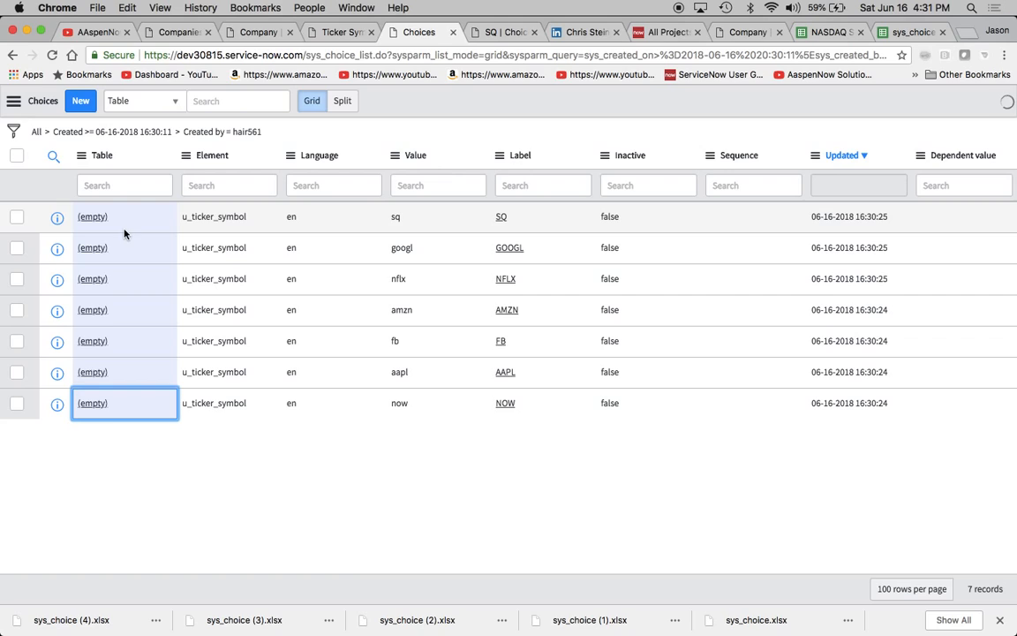
List-edit the Table of all seven ticker choices to Company [core_company] and save.
click(124, 403)
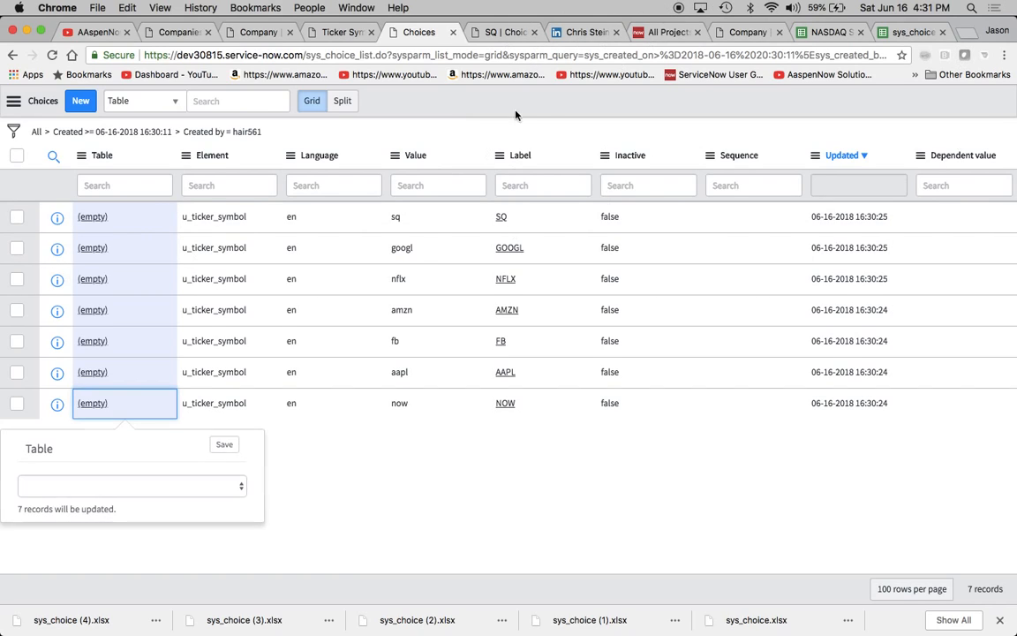
click(130, 486)
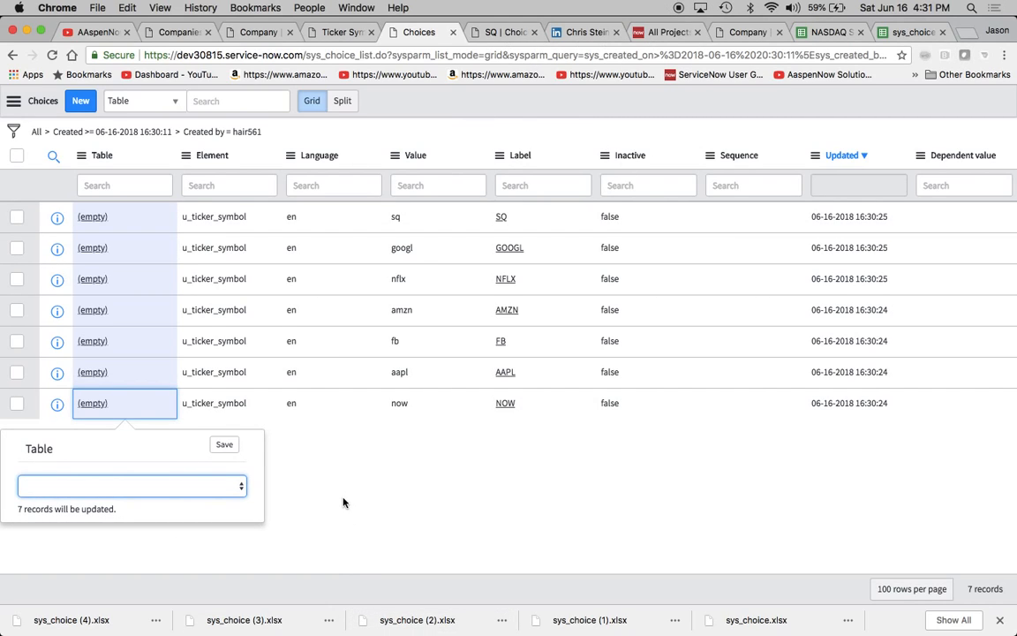
click(130, 484)
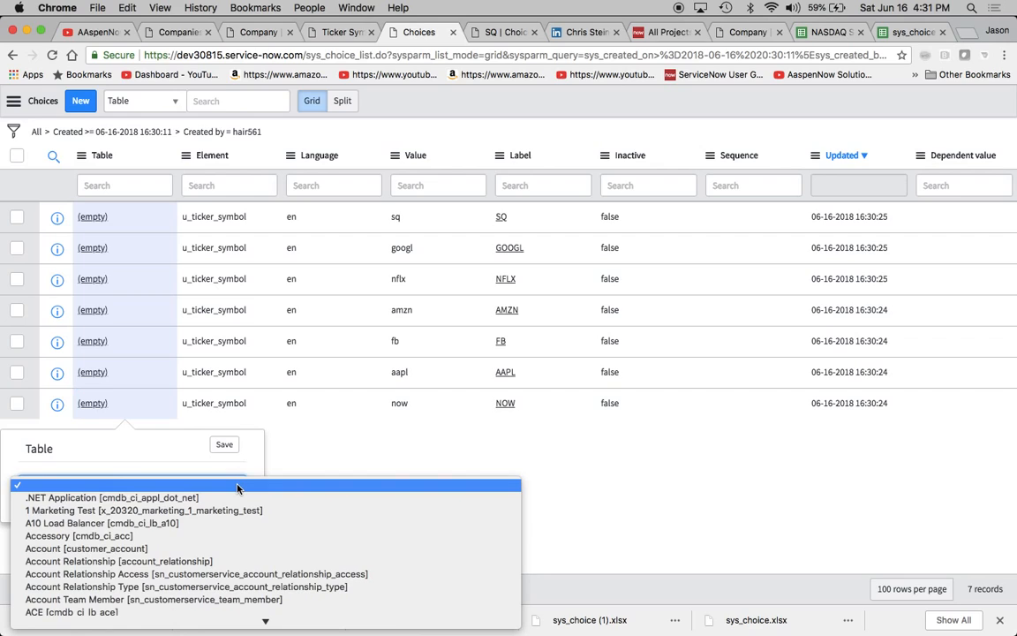
mouse_move(215, 491)
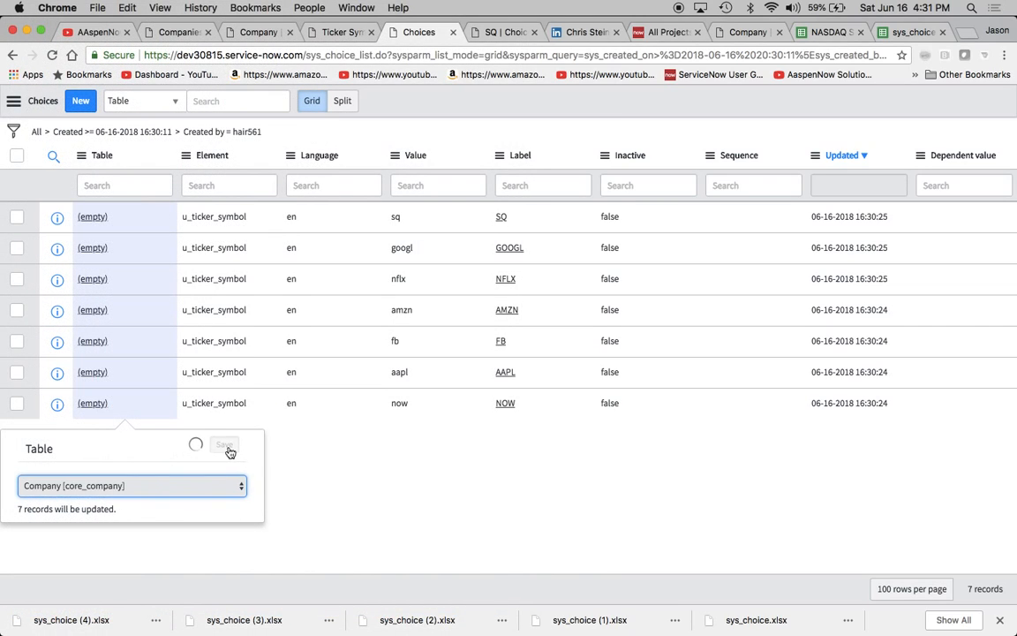
click(225, 448)
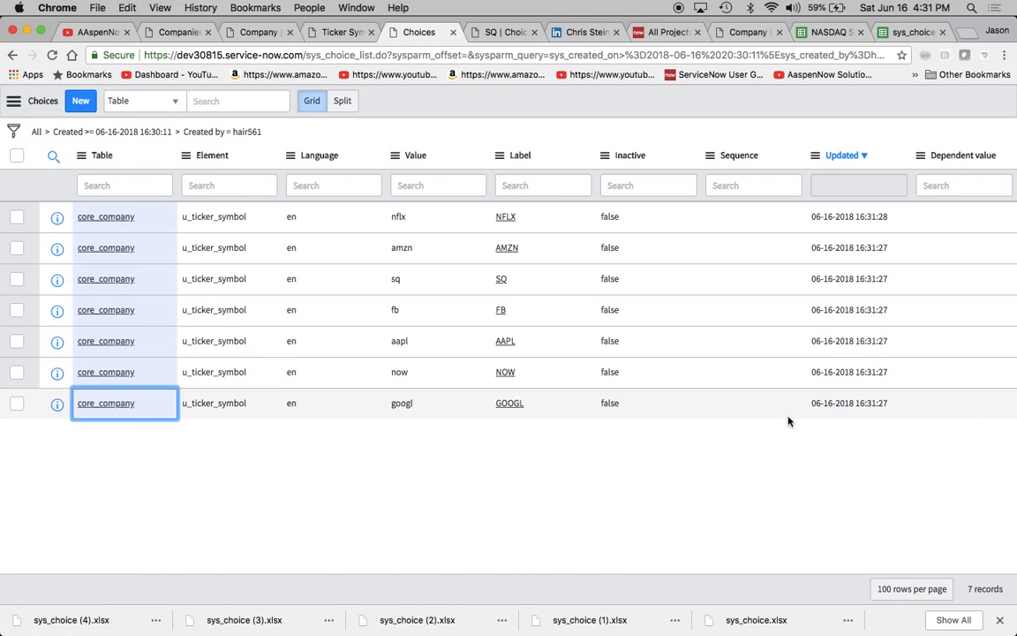
mouse_move(864, 419)
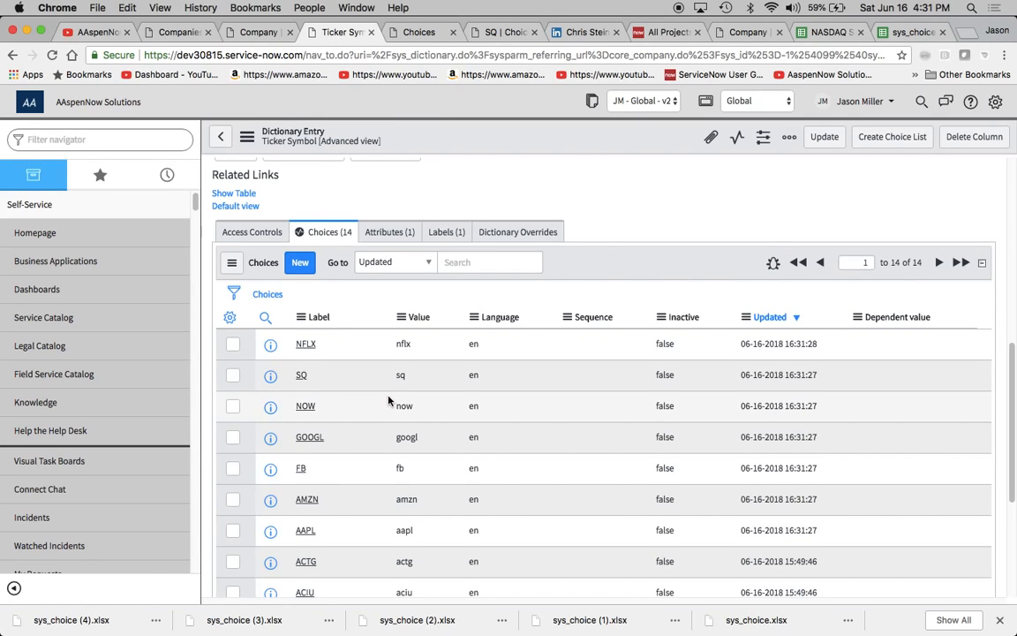
Review the Ticker Symbol Choices list and the NASDAQ sheet, then bring up the SQ choice record showing core_company.
scroll(down, 3)
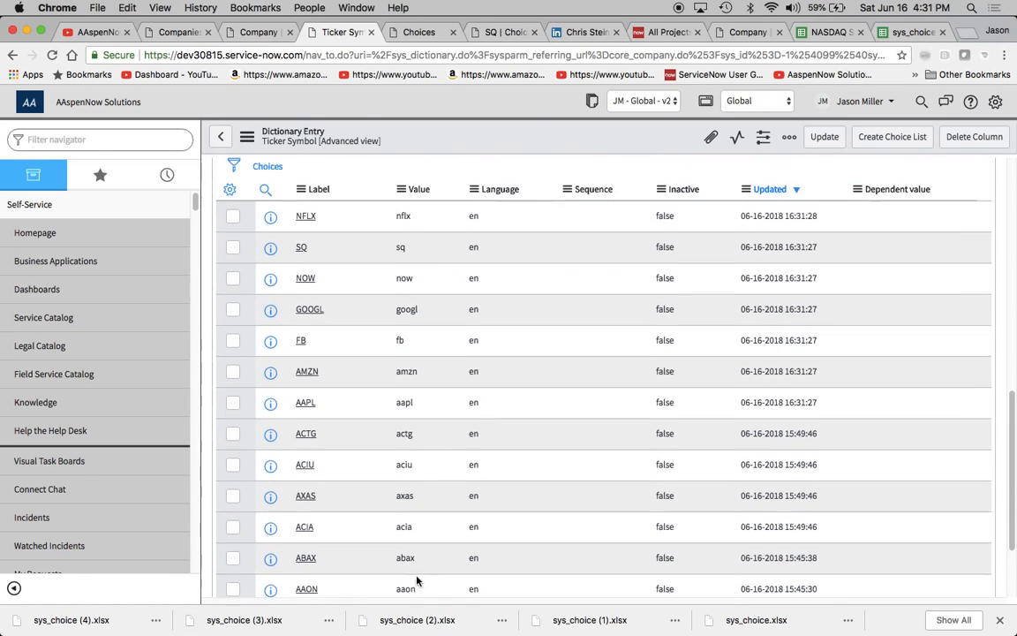
click(826, 32)
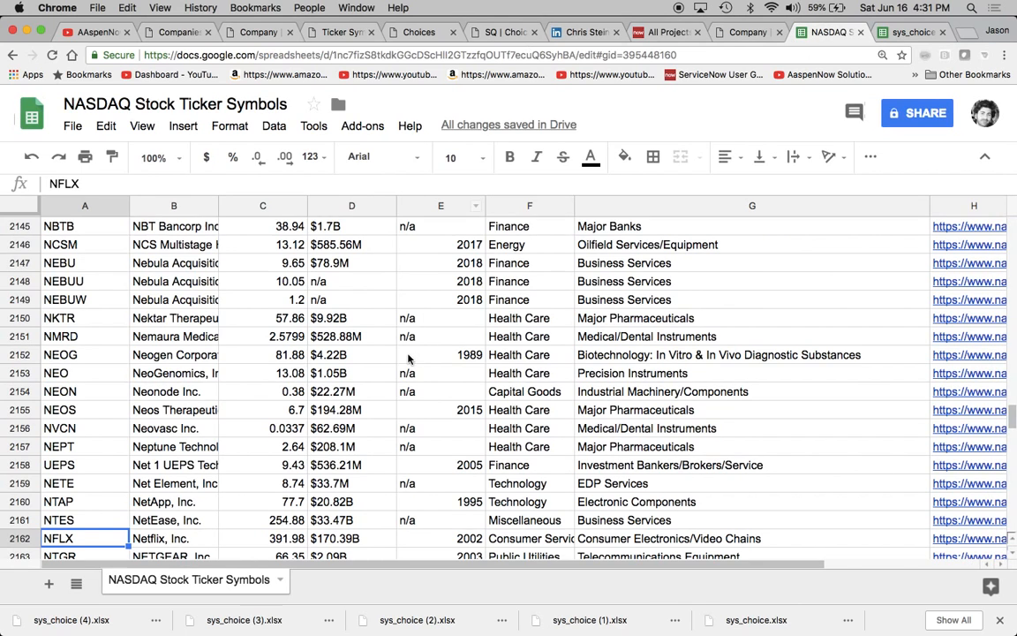
scroll(down, 3)
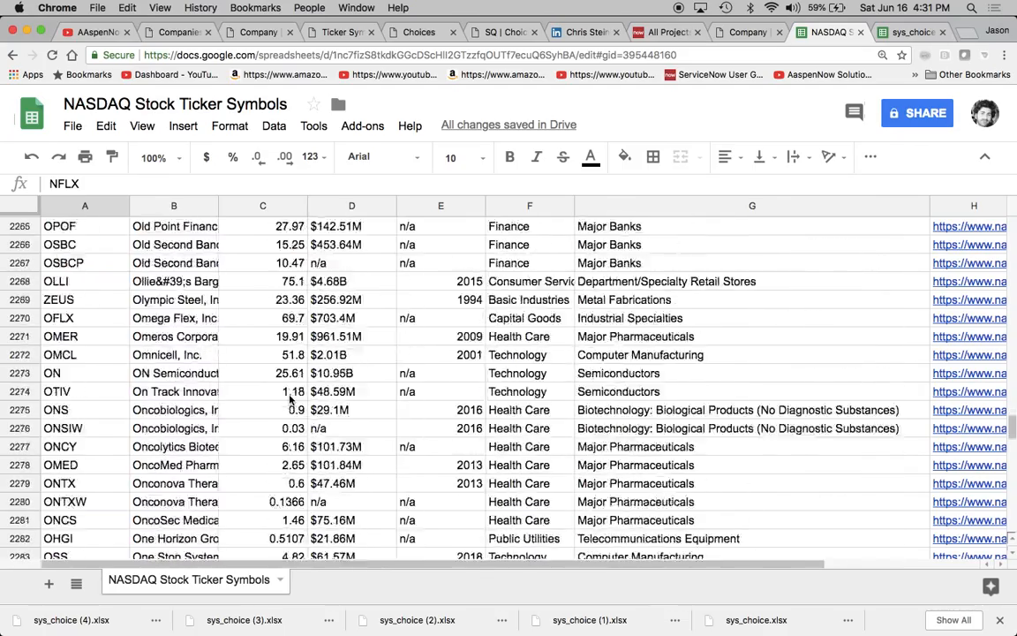
scroll(down, 3)
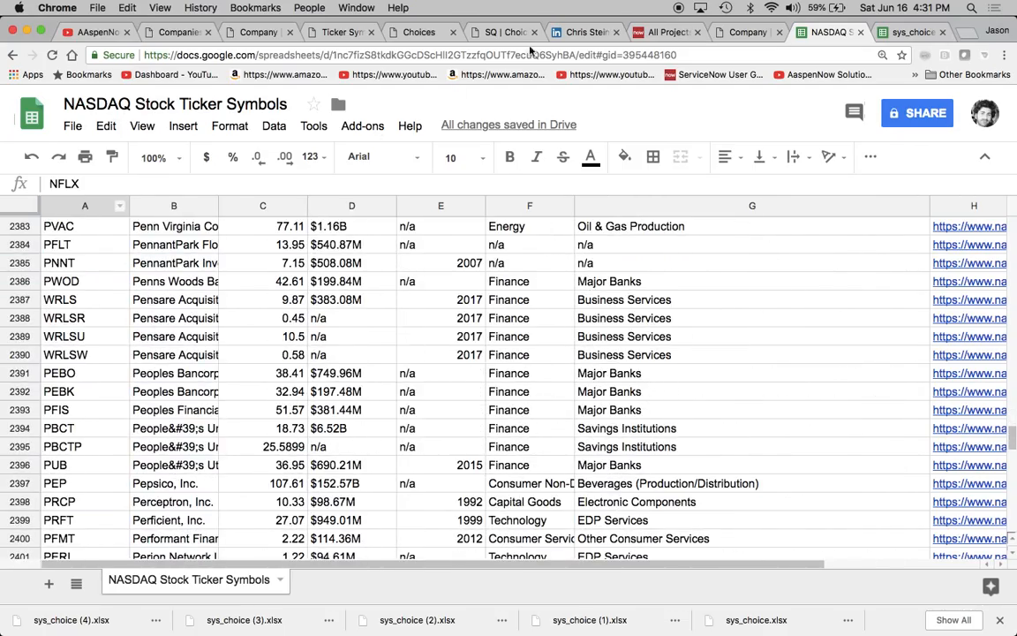
click(503, 32)
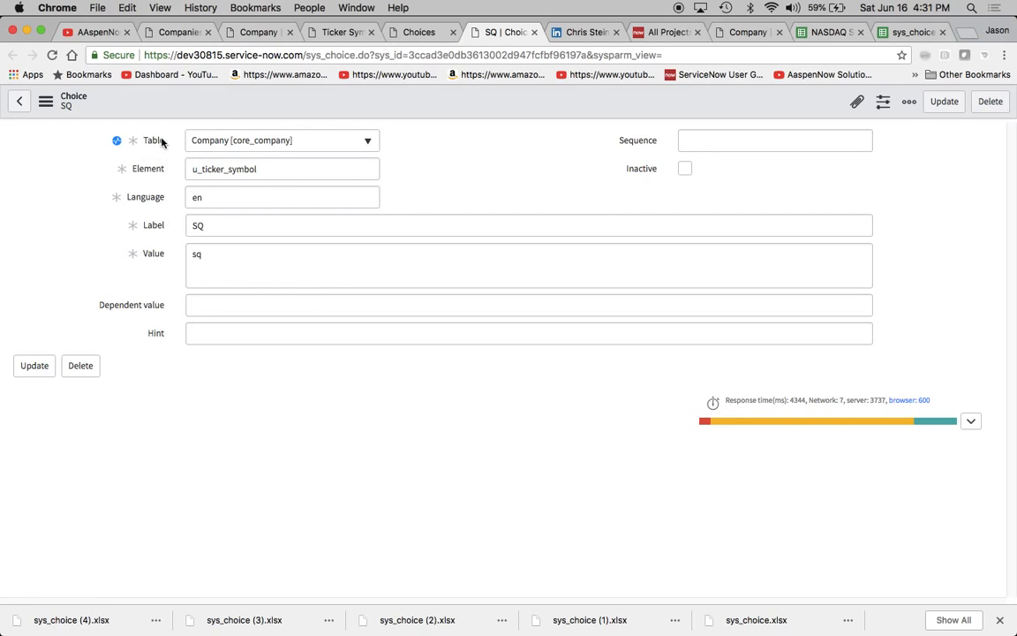
mouse_move(124, 129)
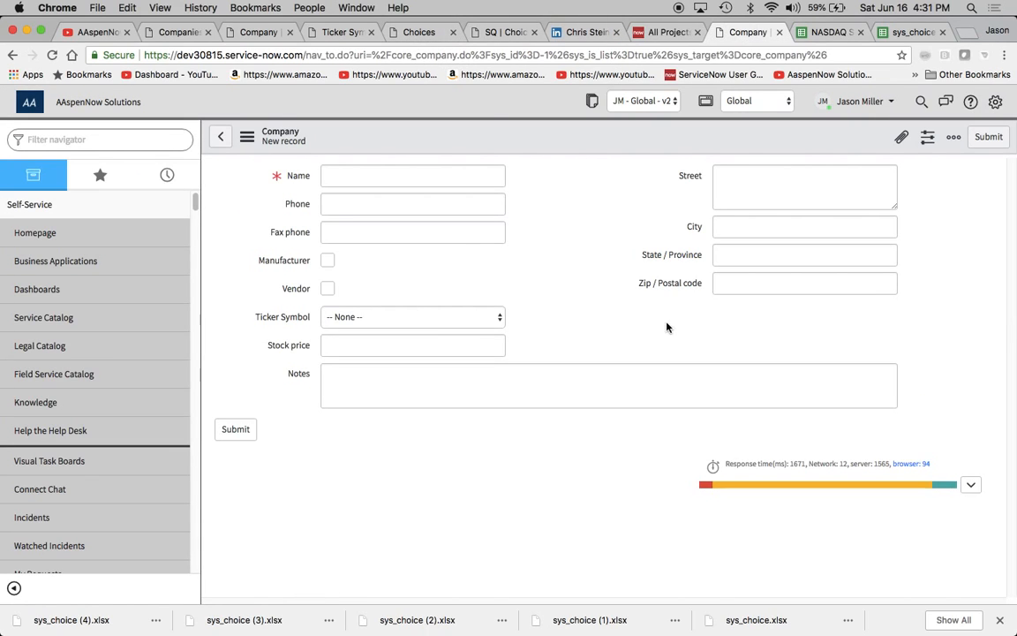
Reload the new Company form and check the Ticker Symbol dropdown options.
click(247, 136)
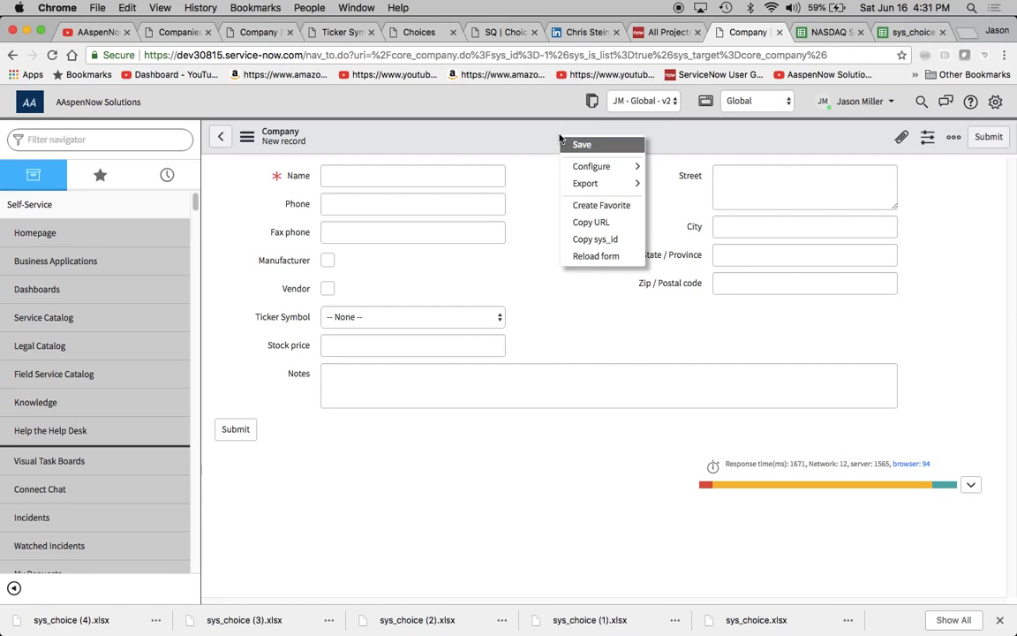
click(595, 256)
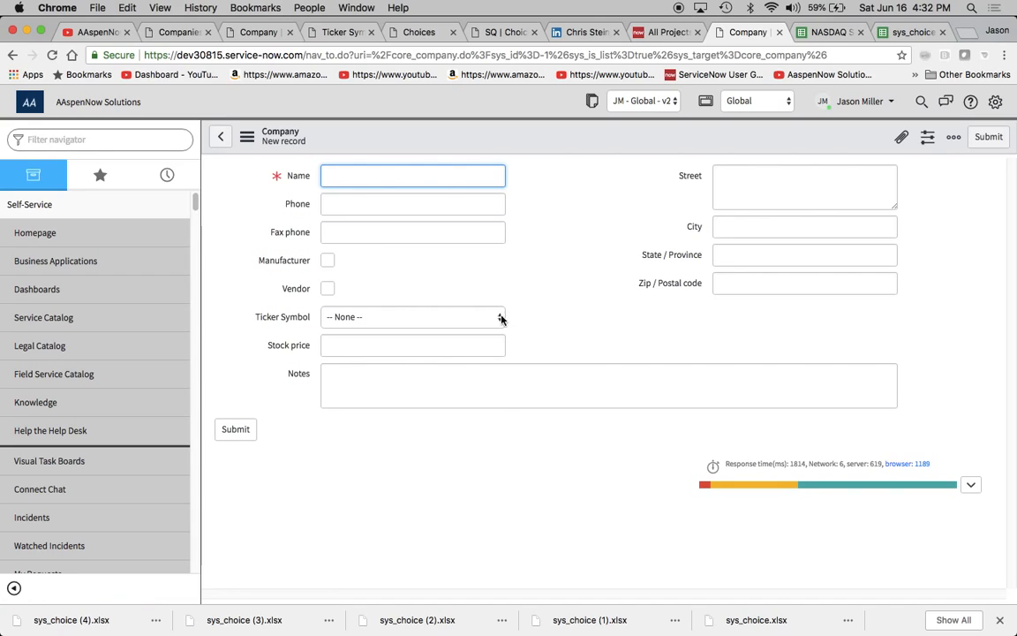
click(413, 316)
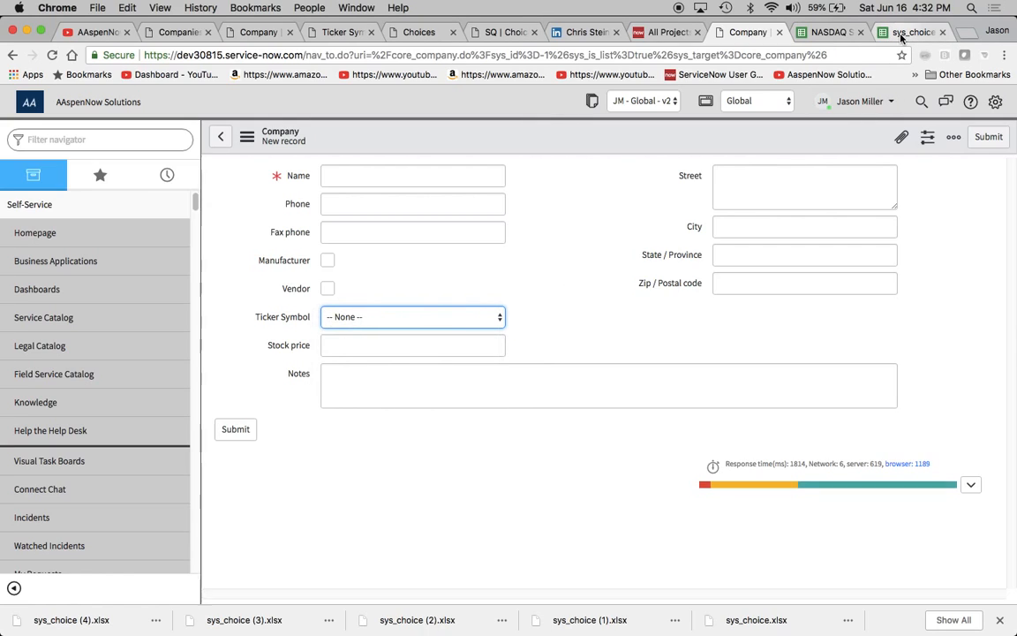
Return to the sys_choice sheet after a glance at the NASDAQ sheet to review the lowercase ticker values.
click(909, 32)
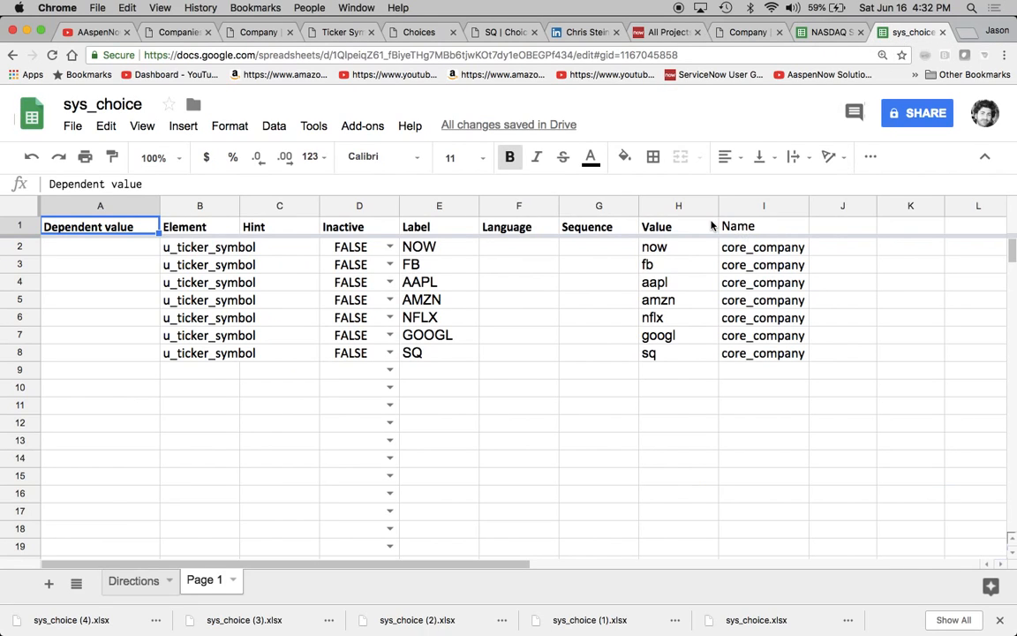
mouse_move(662, 255)
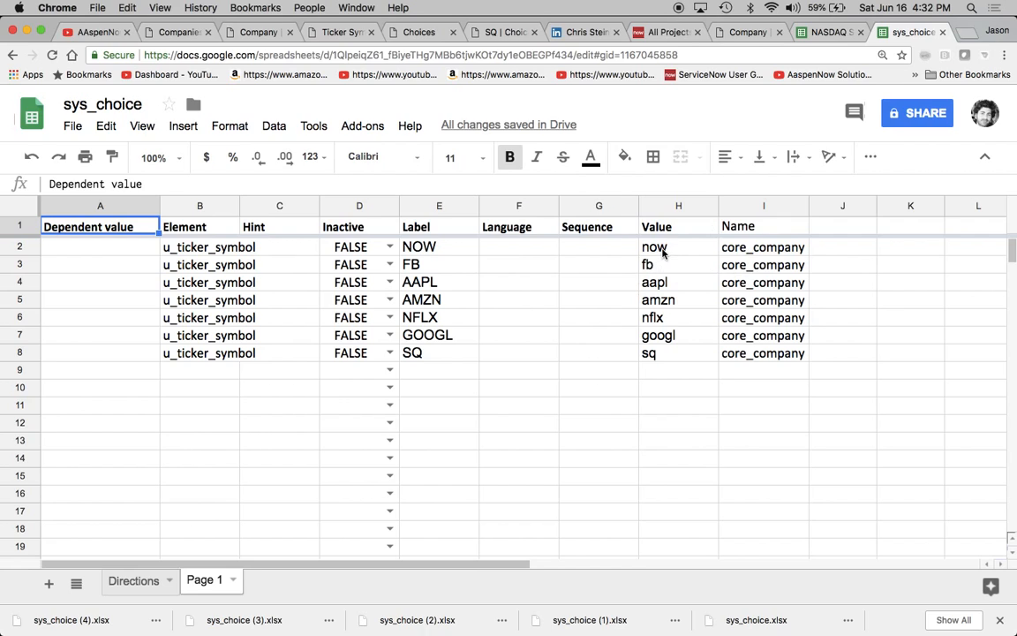
mouse_move(569, 307)
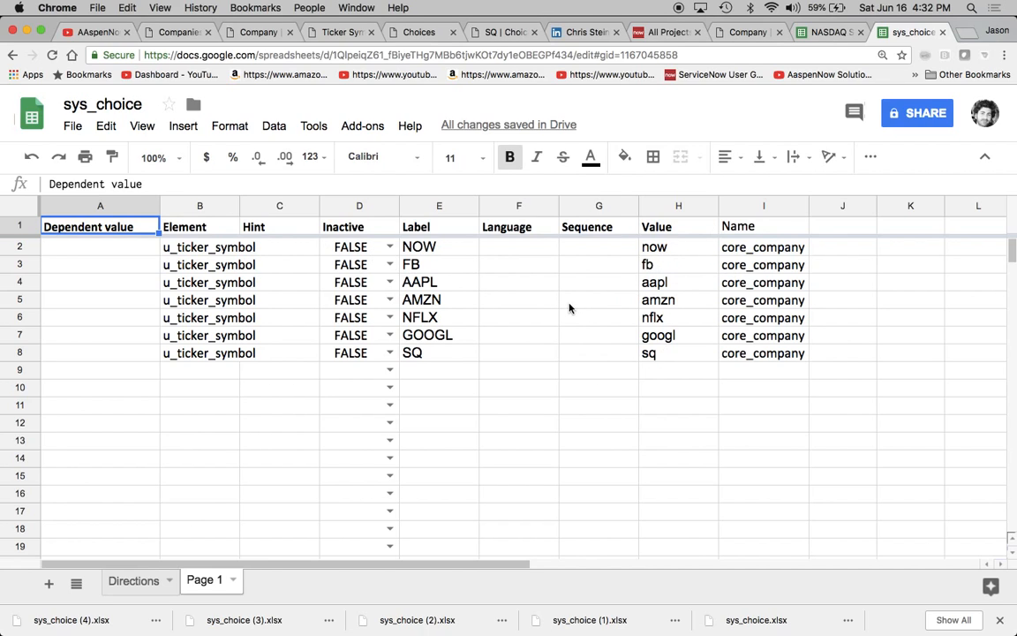
click(821, 32)
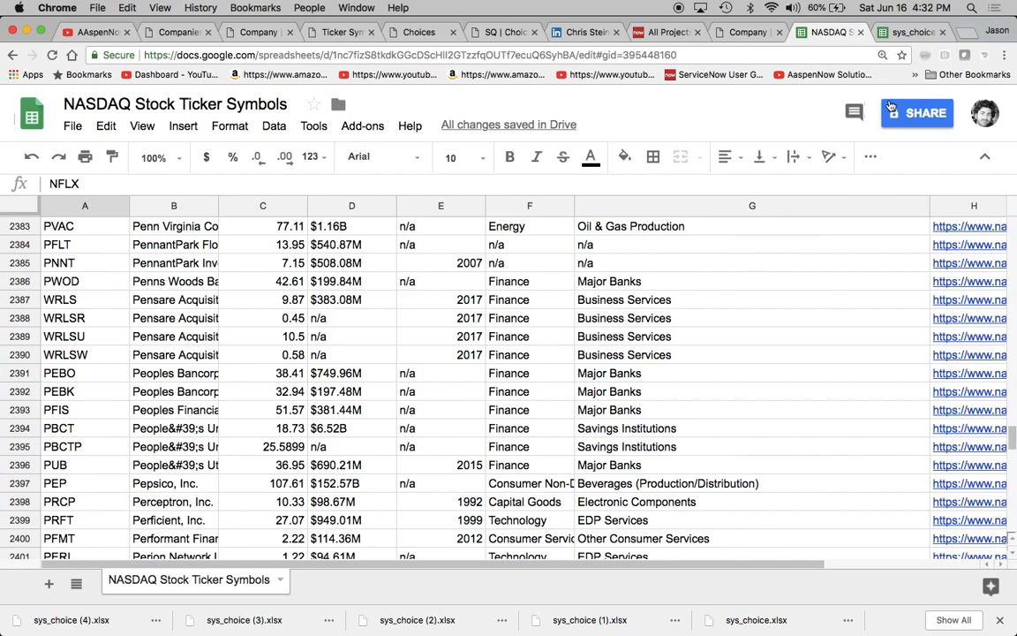
click(910, 32)
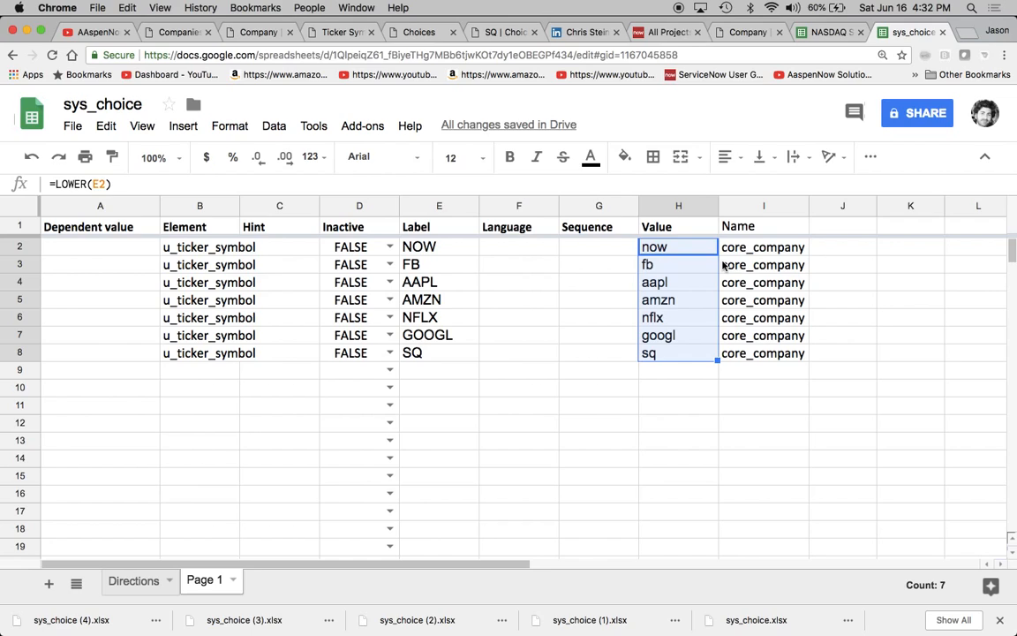
mouse_move(775, 289)
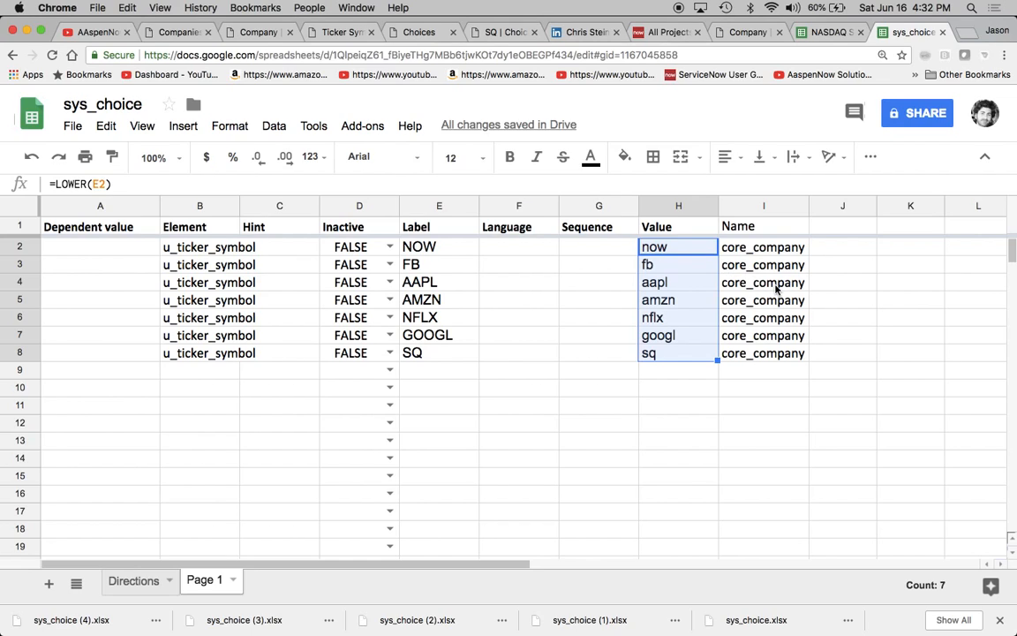